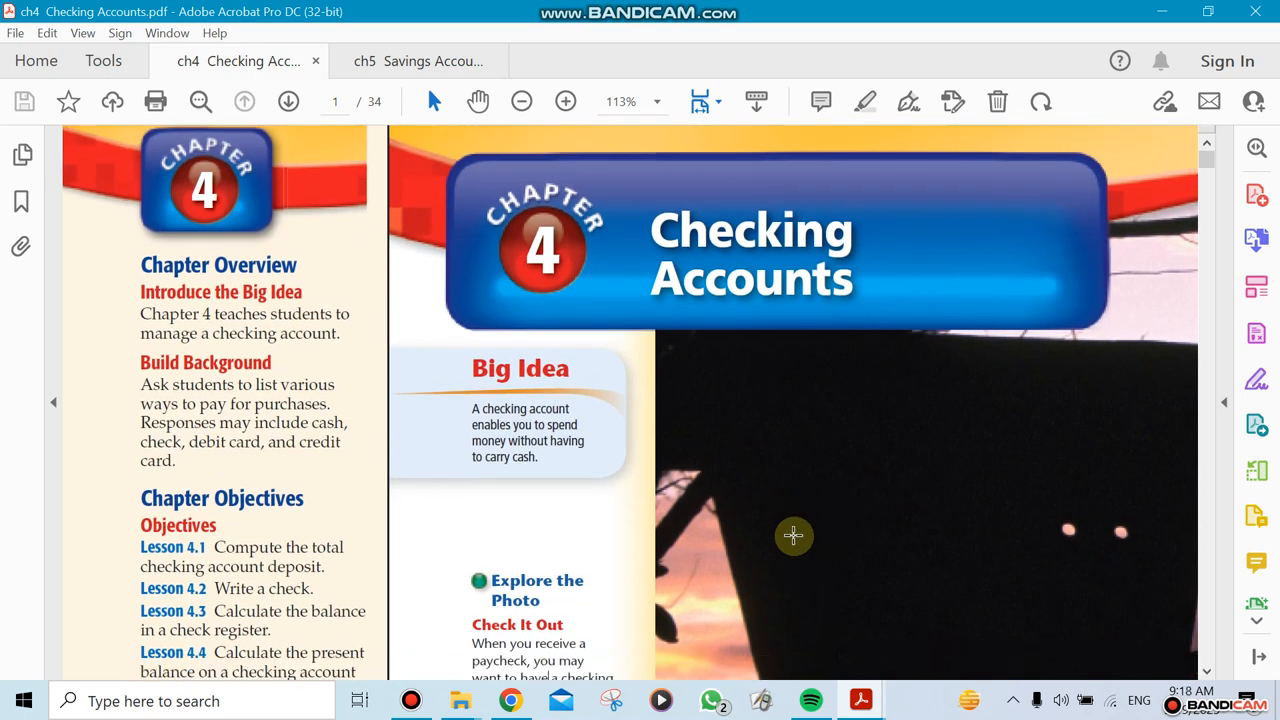
# Scroll down the Chapter 4 opener to show the Chapter Objectives for Lessons 4.1–4.6
pyautogui.scroll(-3)
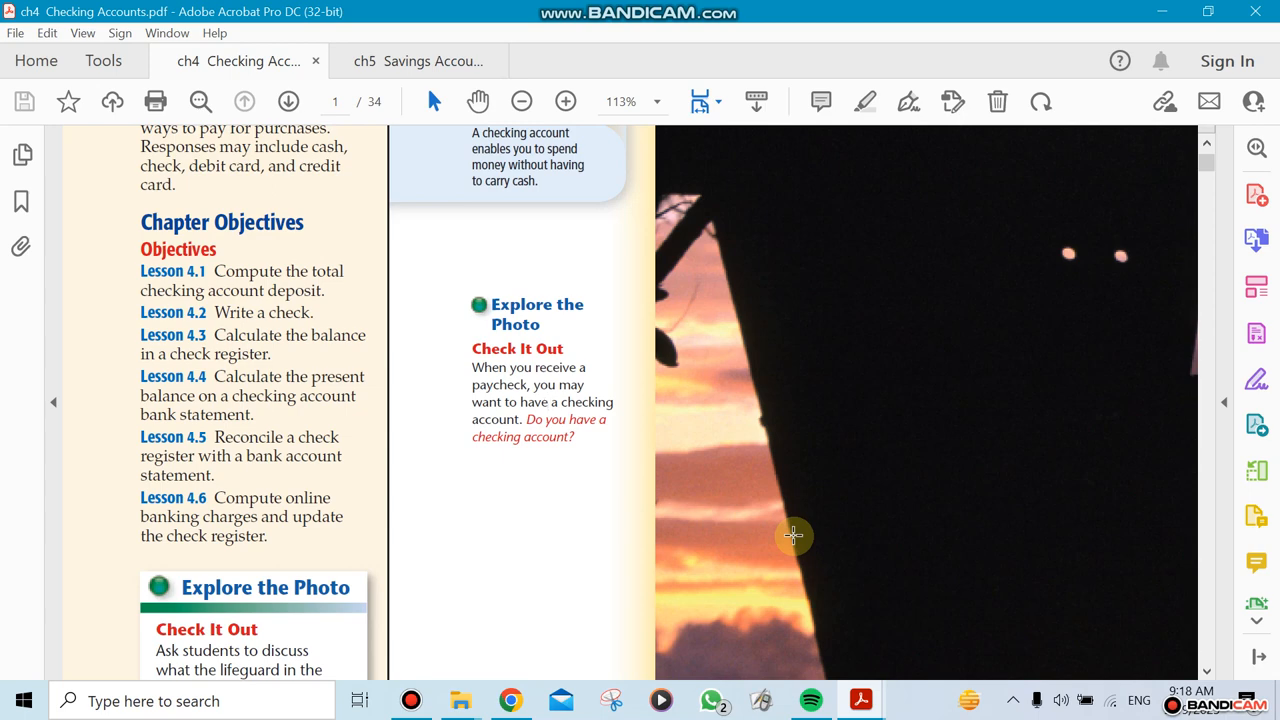
pyautogui.moveTo(316, 548)
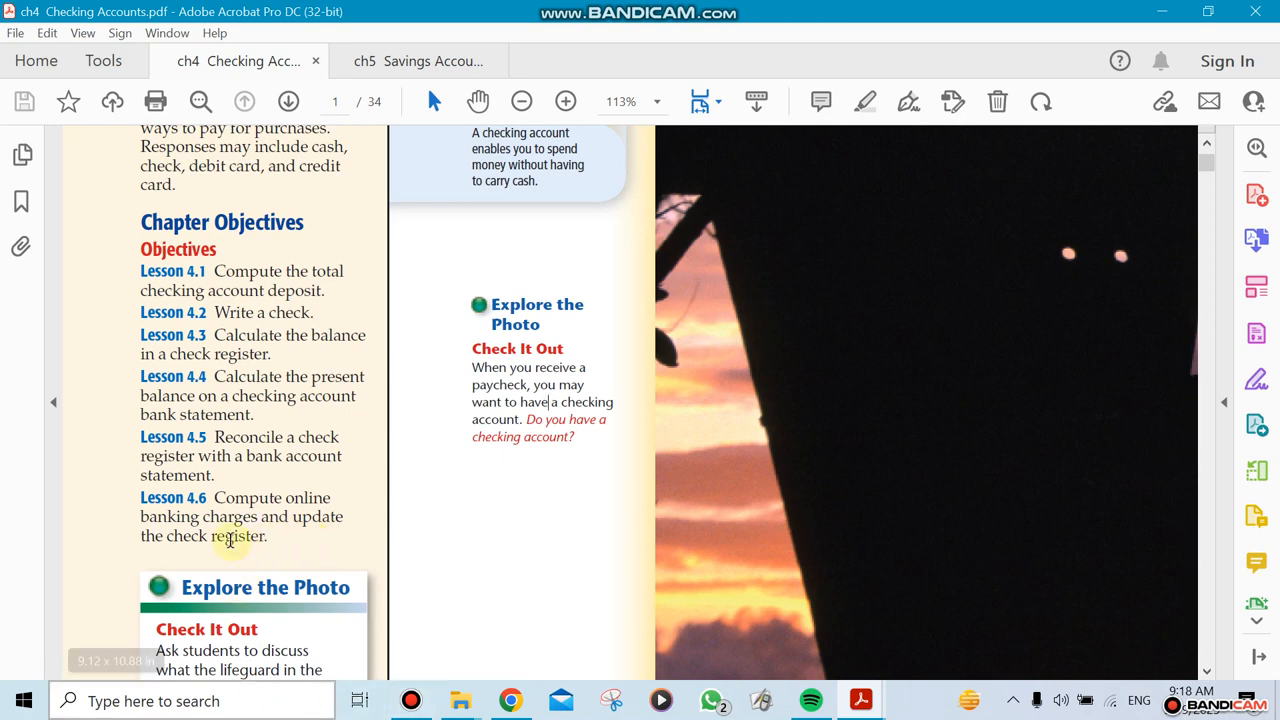
# Scroll past Ask an Expert and Lesson 4.1 Deposits to page 184's Figure 4.4a check
pyautogui.scroll(-3)
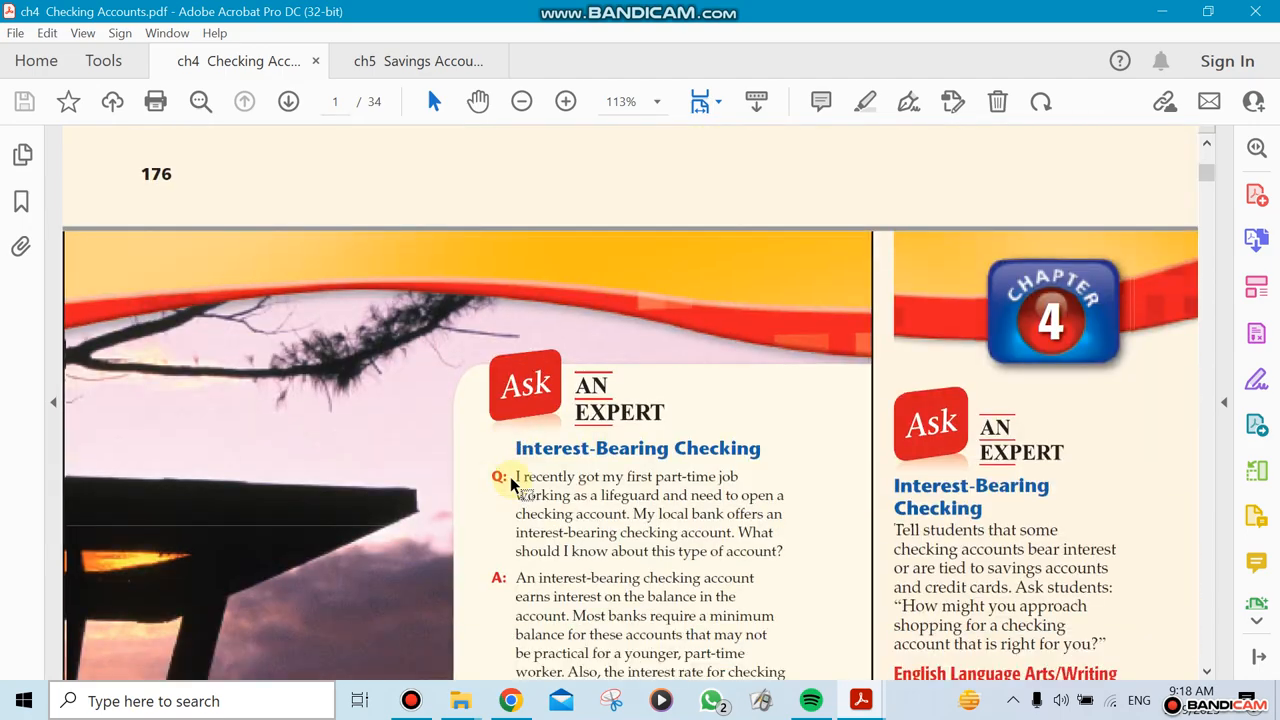
pyautogui.scroll(-3)
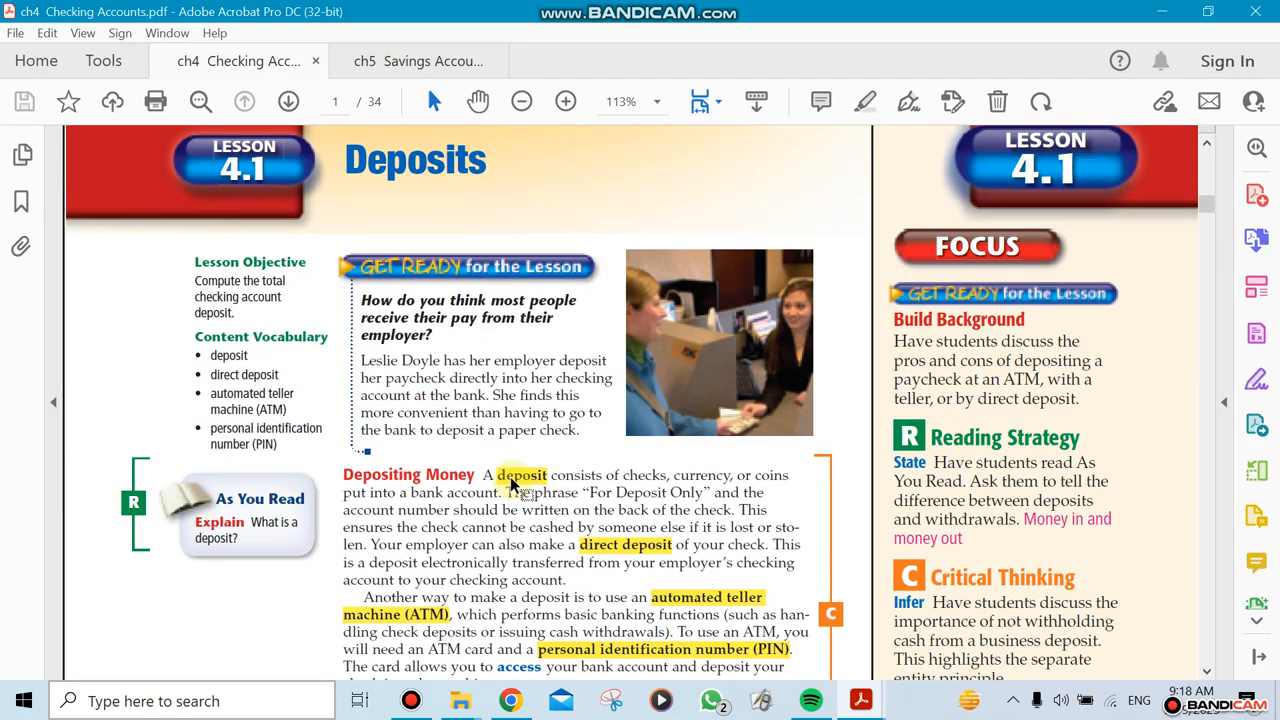
pyautogui.scroll(-3)
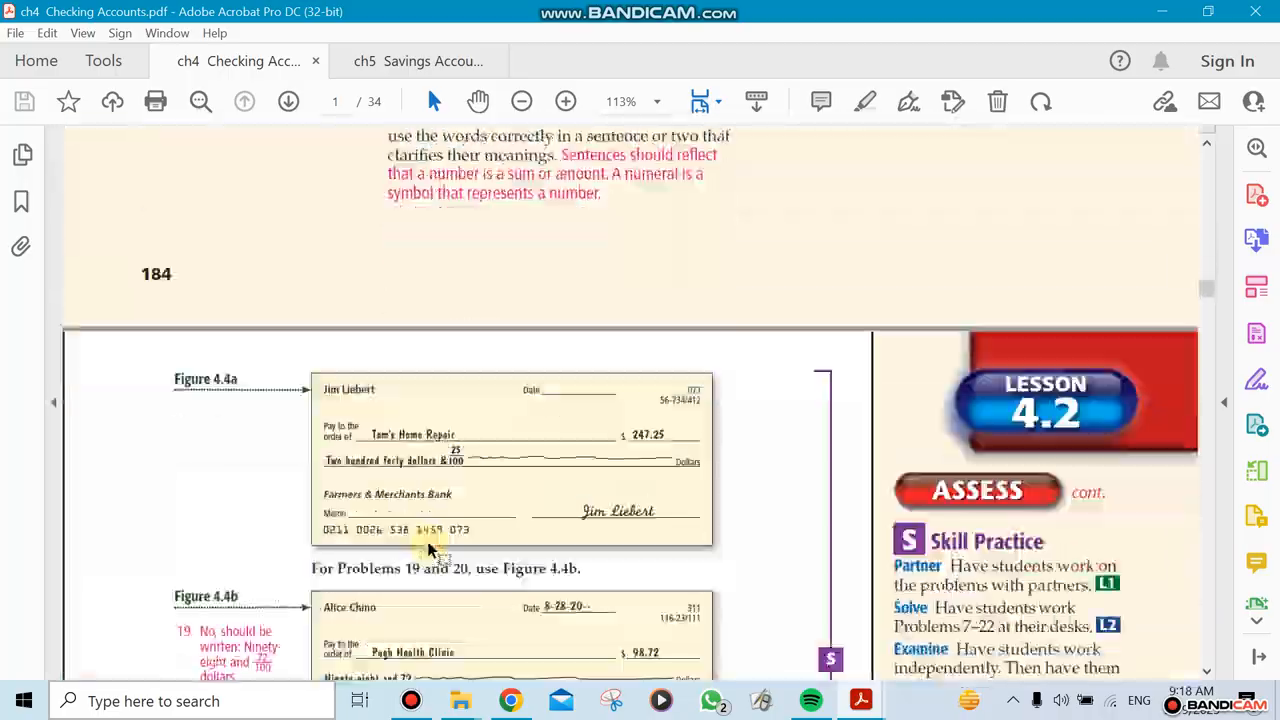
# Scroll through the Lesson 4.3 Check Registers pages
pyautogui.scroll(-3)
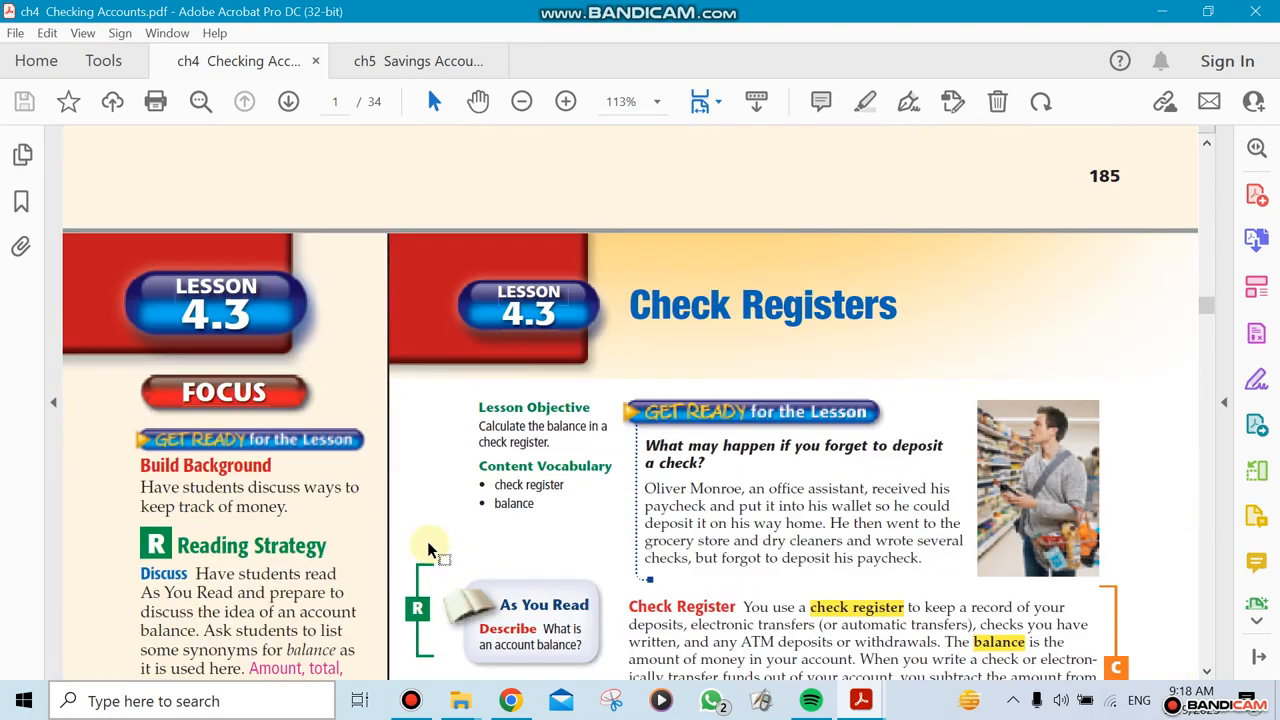
pyautogui.scroll(-3)
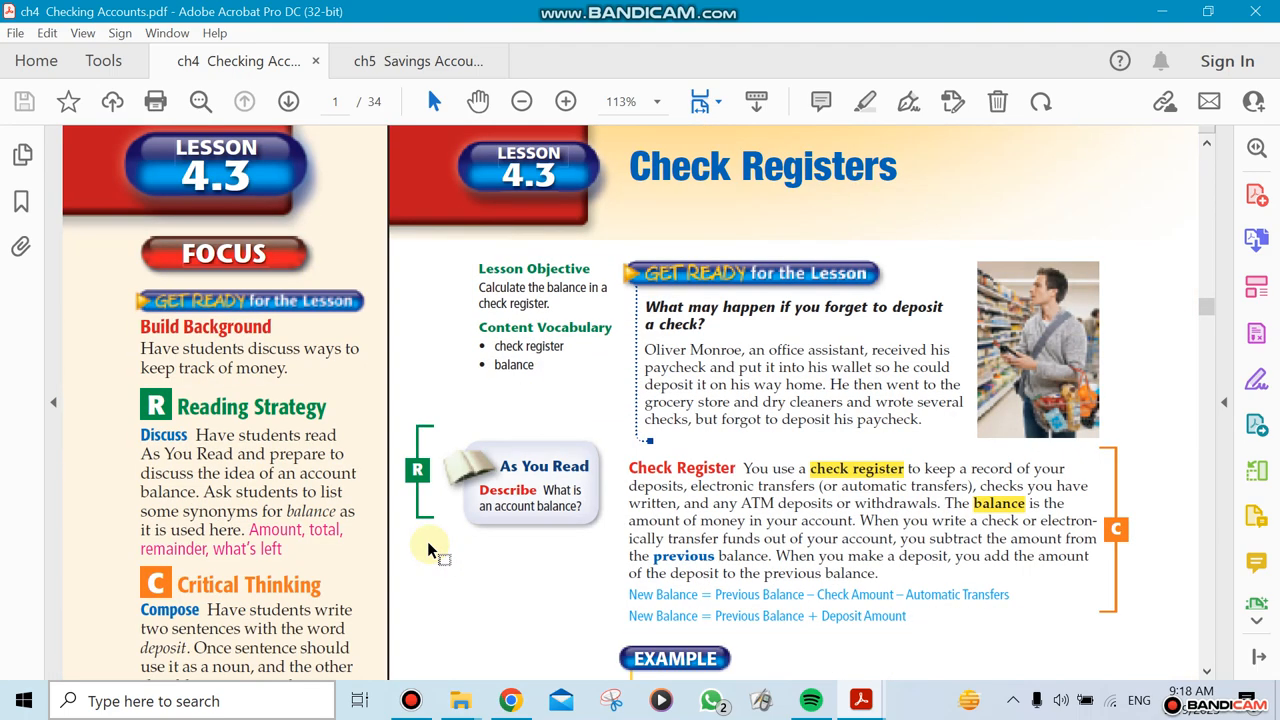
pyautogui.scroll(-3)
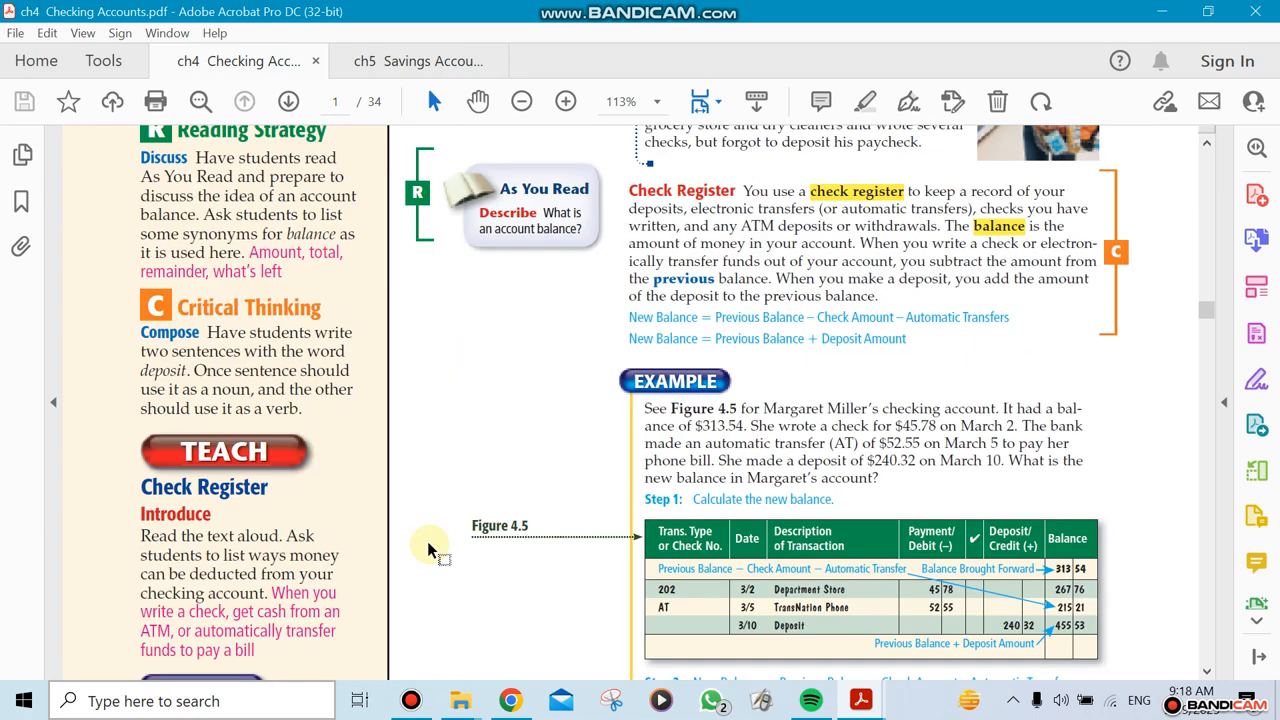
pyautogui.scroll(-3)
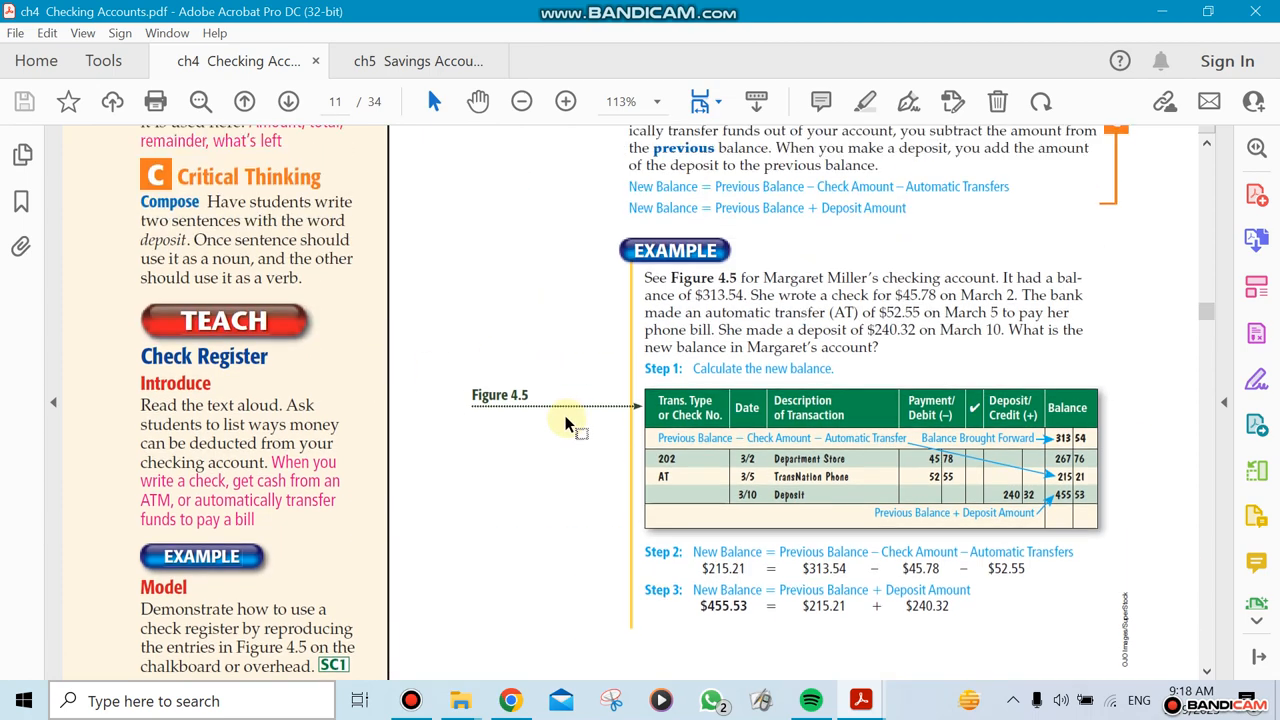
# Continue scrolling until Lesson 4.4's Bank Statement explanation is on screen
pyautogui.scroll(-3)
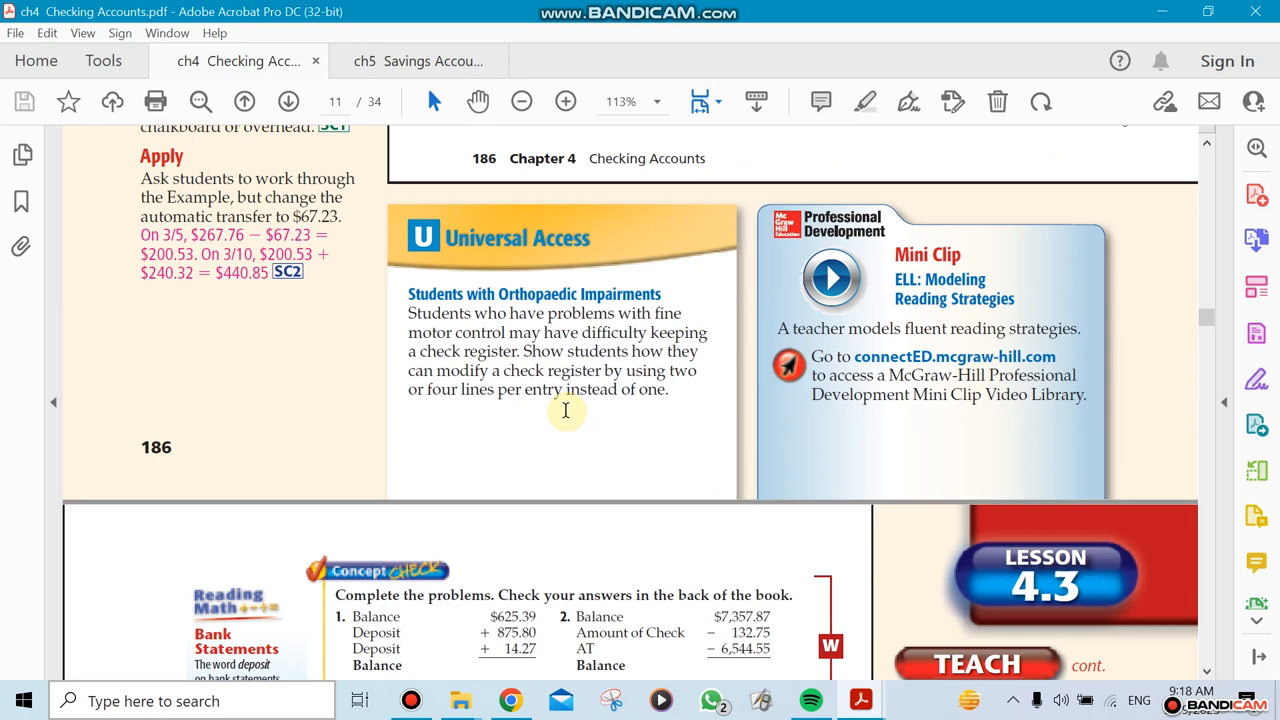
pyautogui.scroll(-3)
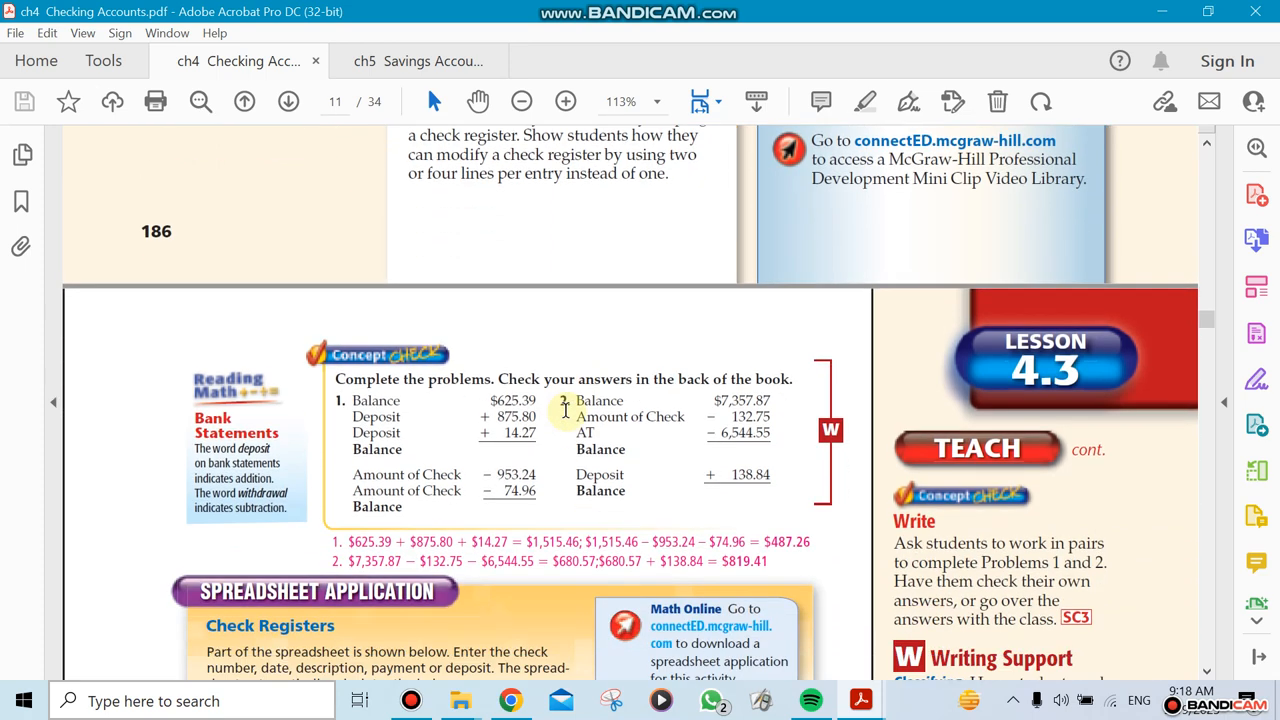
pyautogui.scroll(-3)
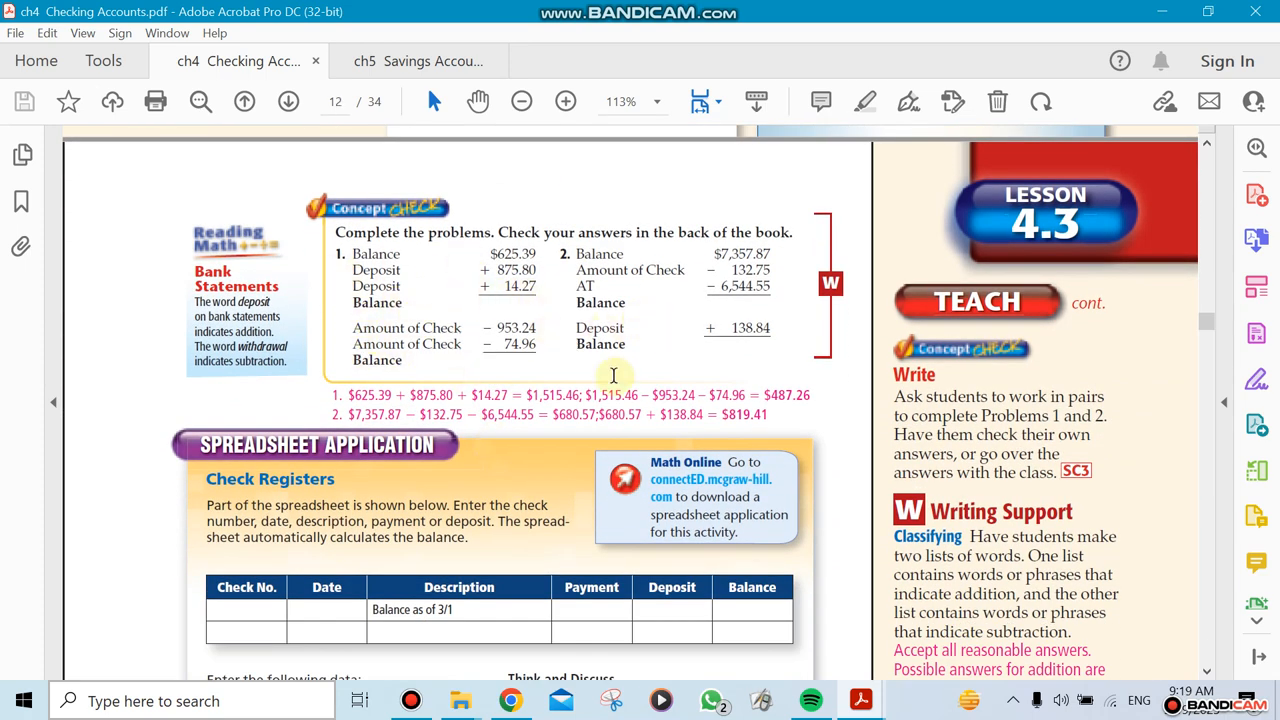
pyautogui.scroll(-3)
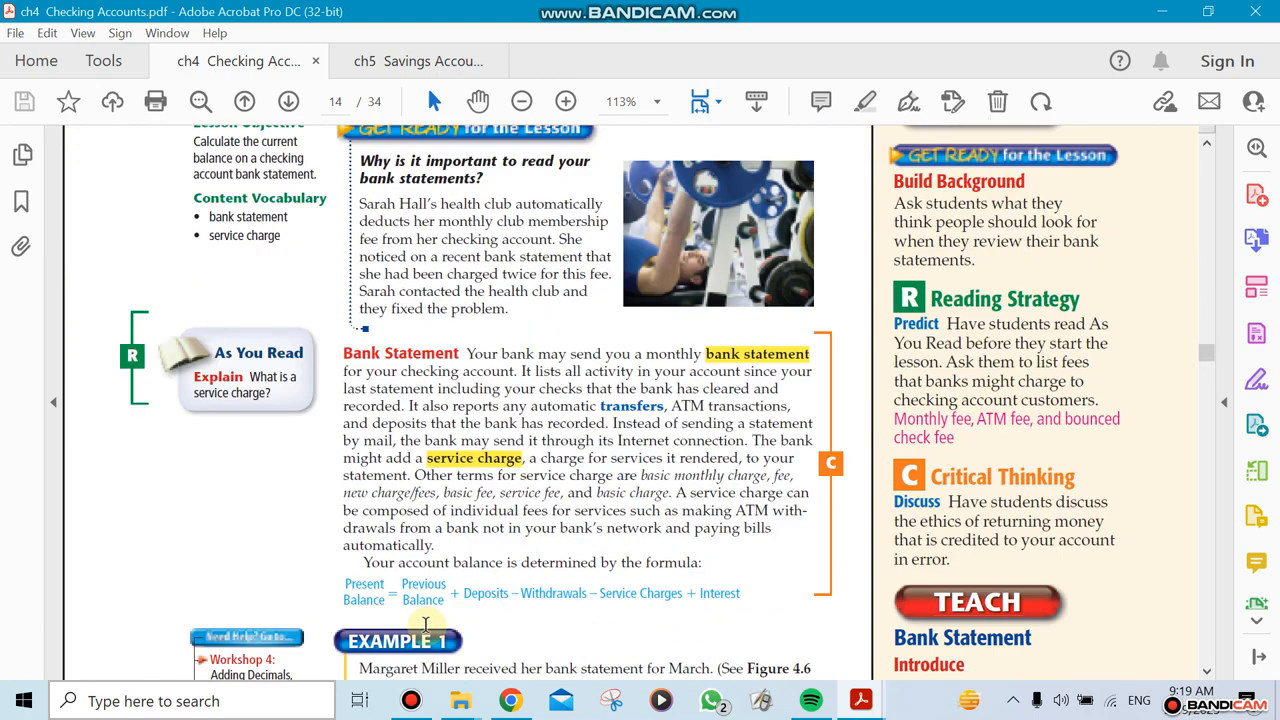
# Scroll to page 189's Figure 4.6 First City Bank statement and reveal its Daily Balance table
pyautogui.scroll(-3)
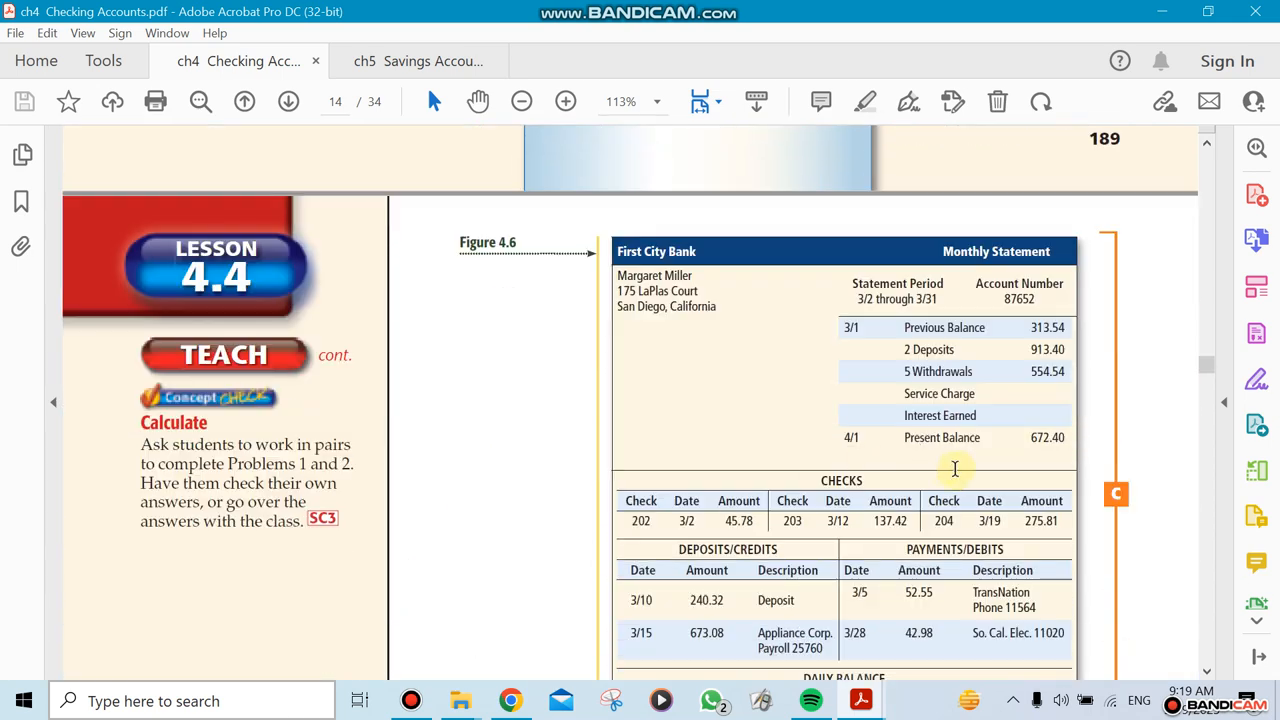
pyautogui.scroll(-3)
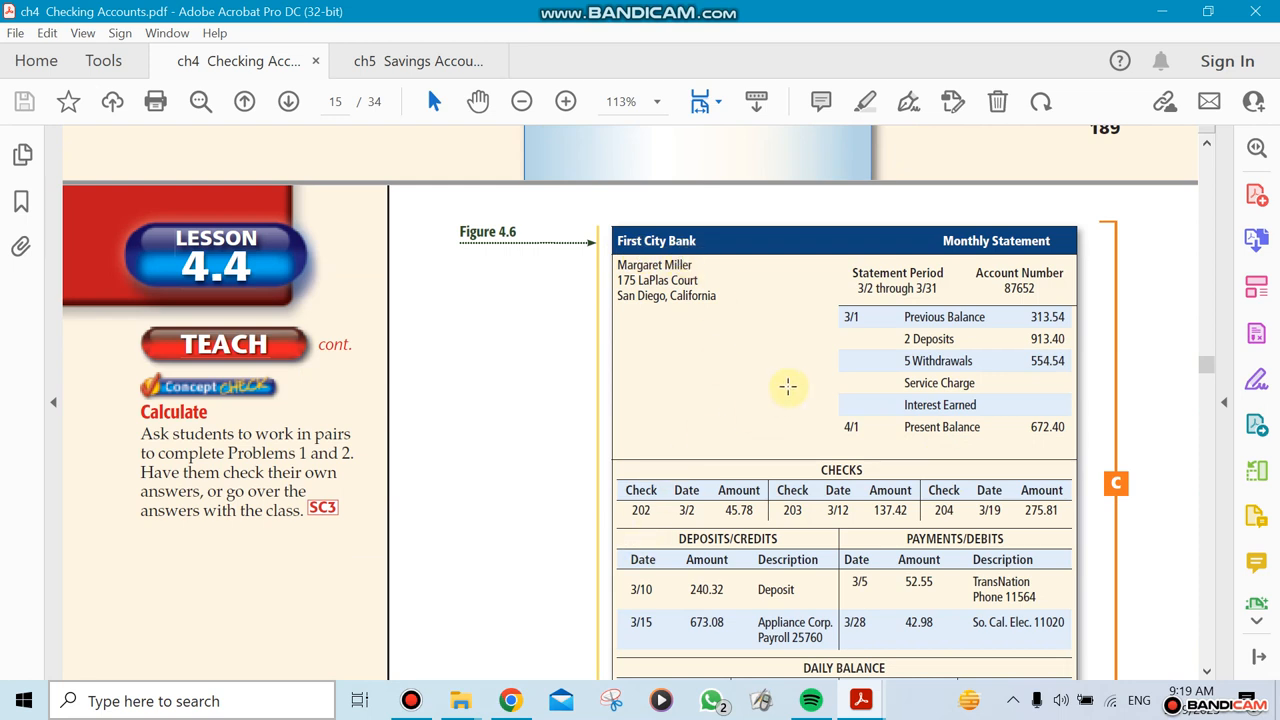
pyautogui.moveTo(904, 384); pyautogui.dragTo(978, 404)
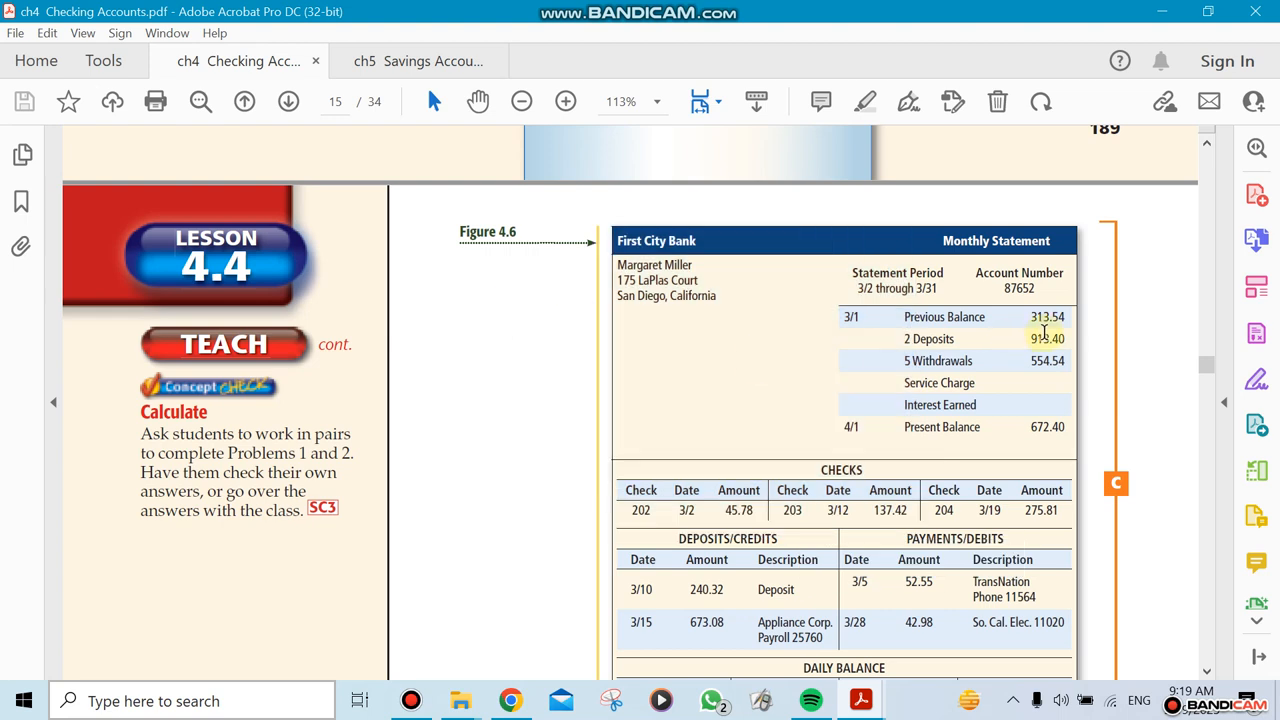
pyautogui.moveTo(882, 312)
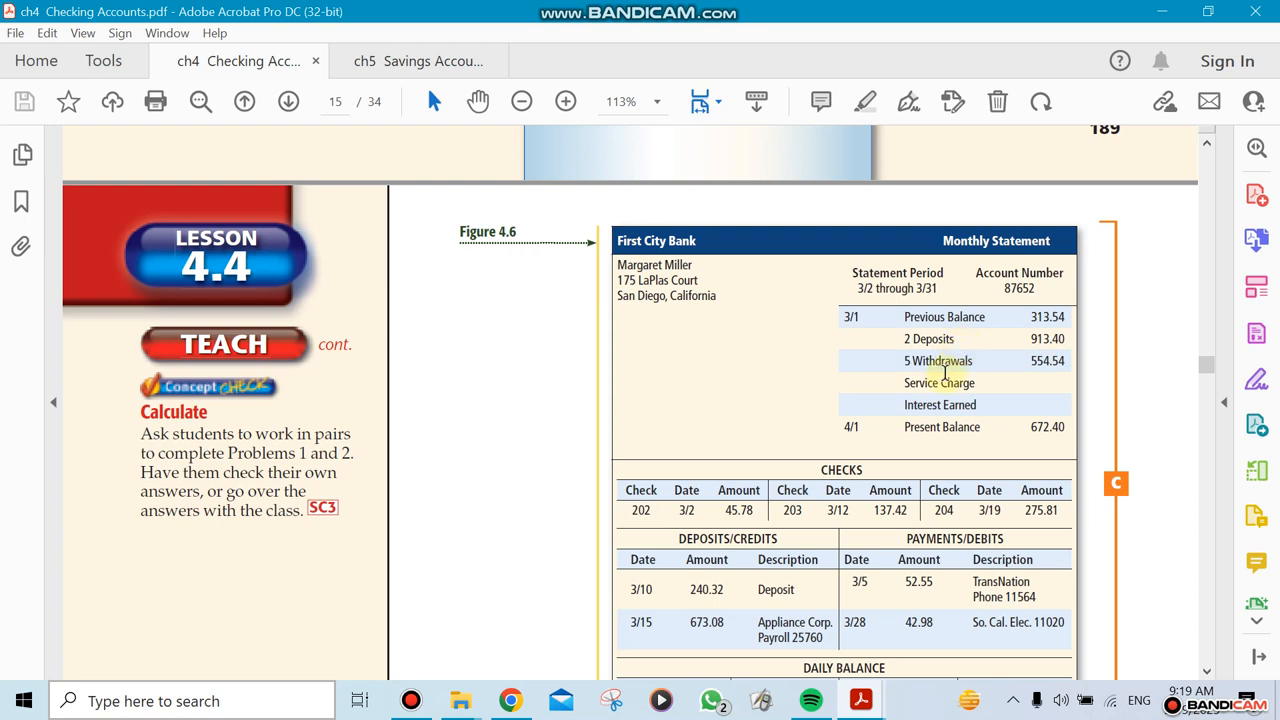
pyautogui.moveTo(966, 392)
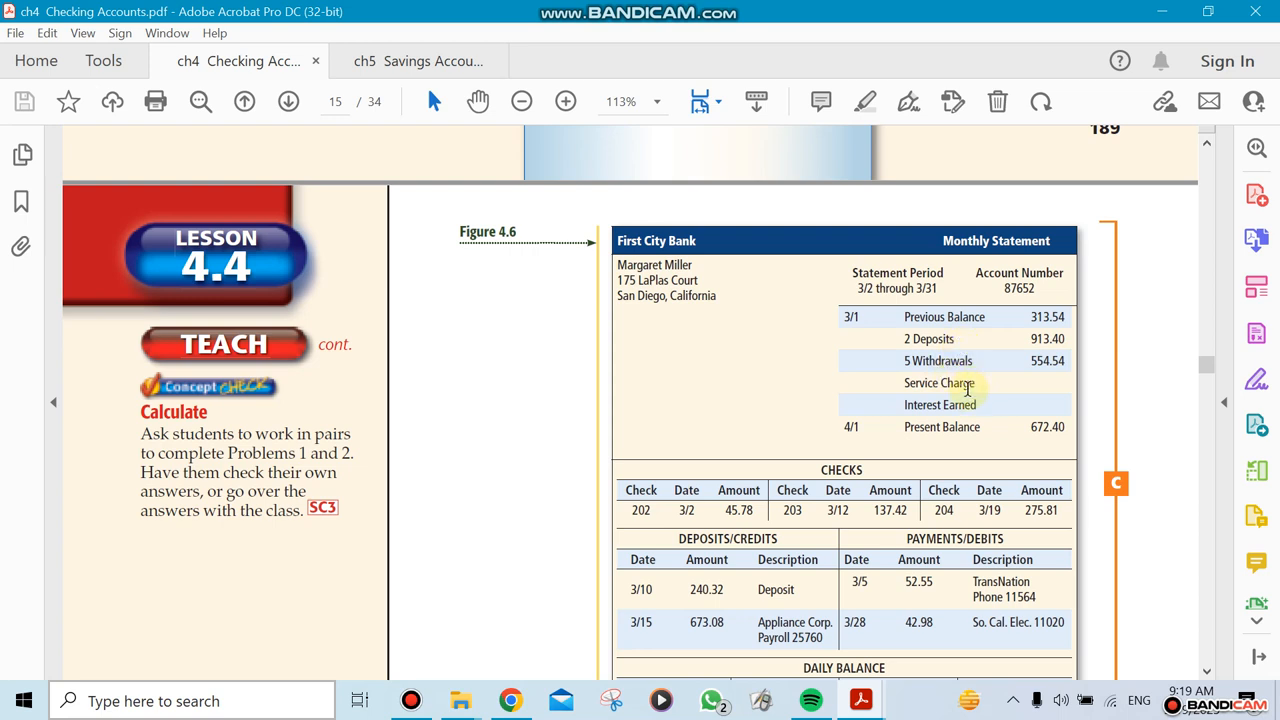
pyautogui.moveTo(862, 430)
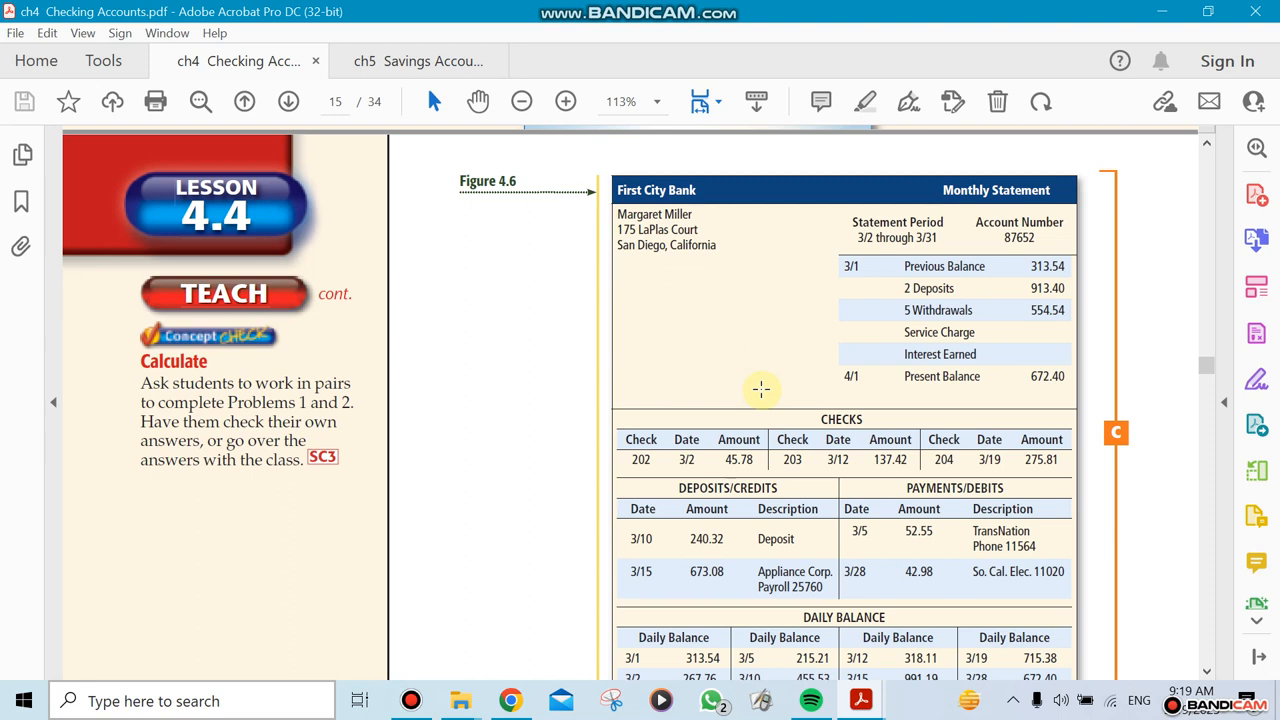
# Scroll through the Lesson 4.4 practice problems to the Lesson 4.5 Bank Statement Reconciliation title page
pyautogui.scroll(-3)
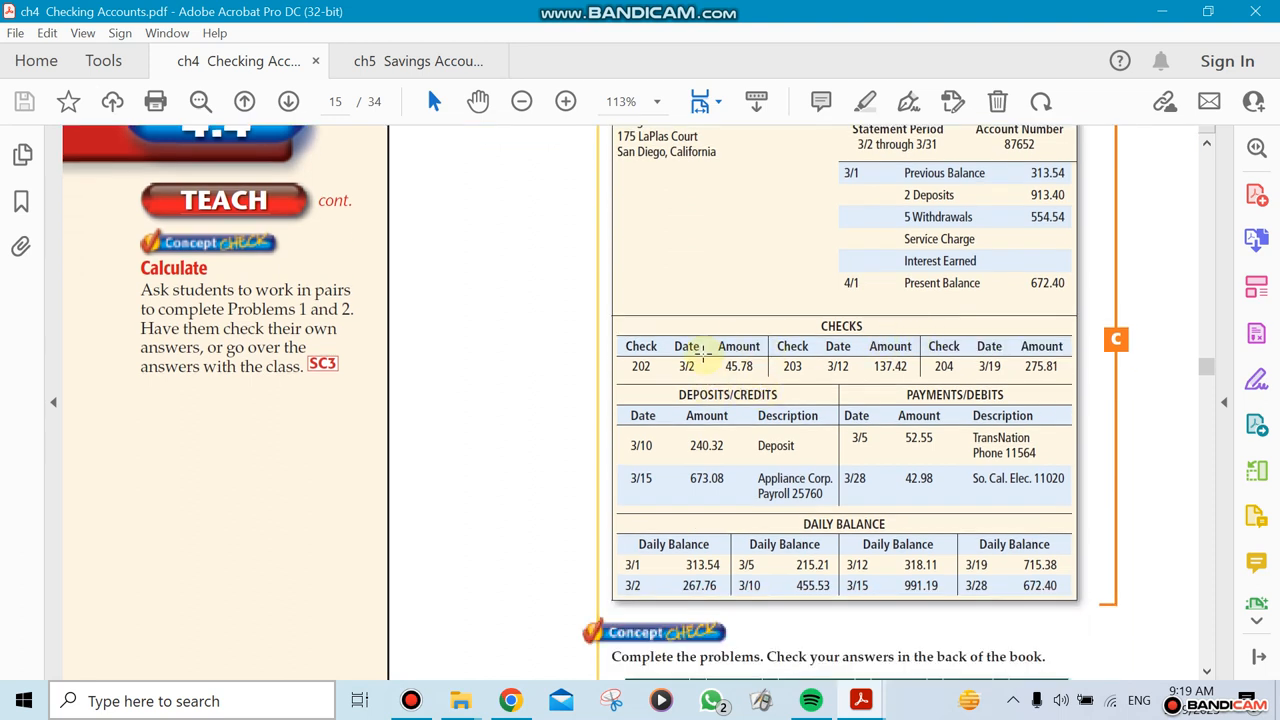
pyautogui.moveTo(610, 470)
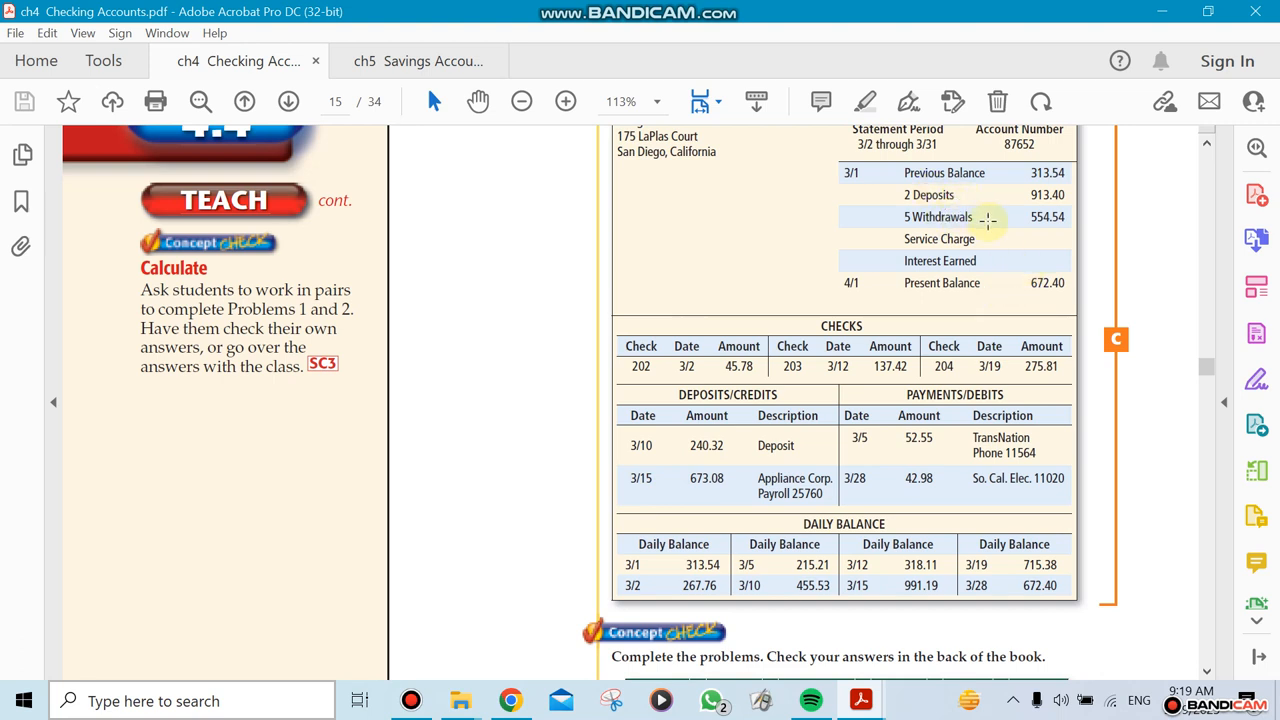
pyautogui.moveTo(818, 458)
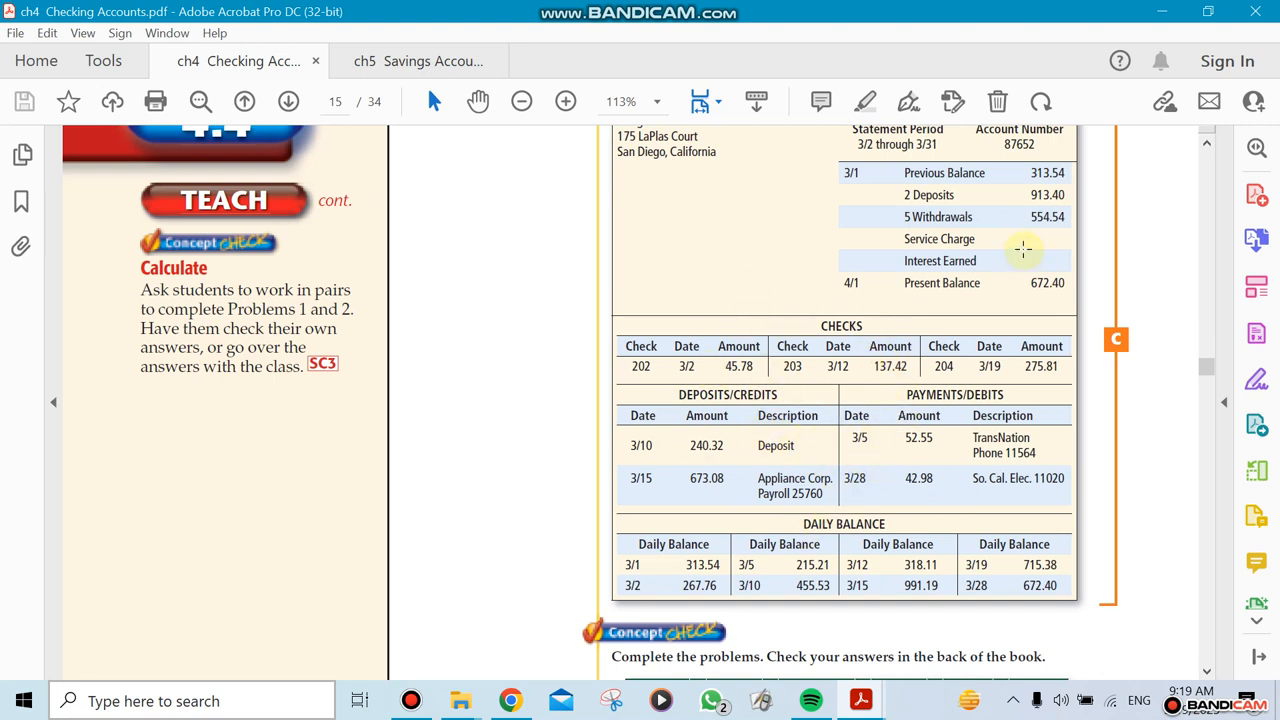
pyautogui.moveTo(900, 428)
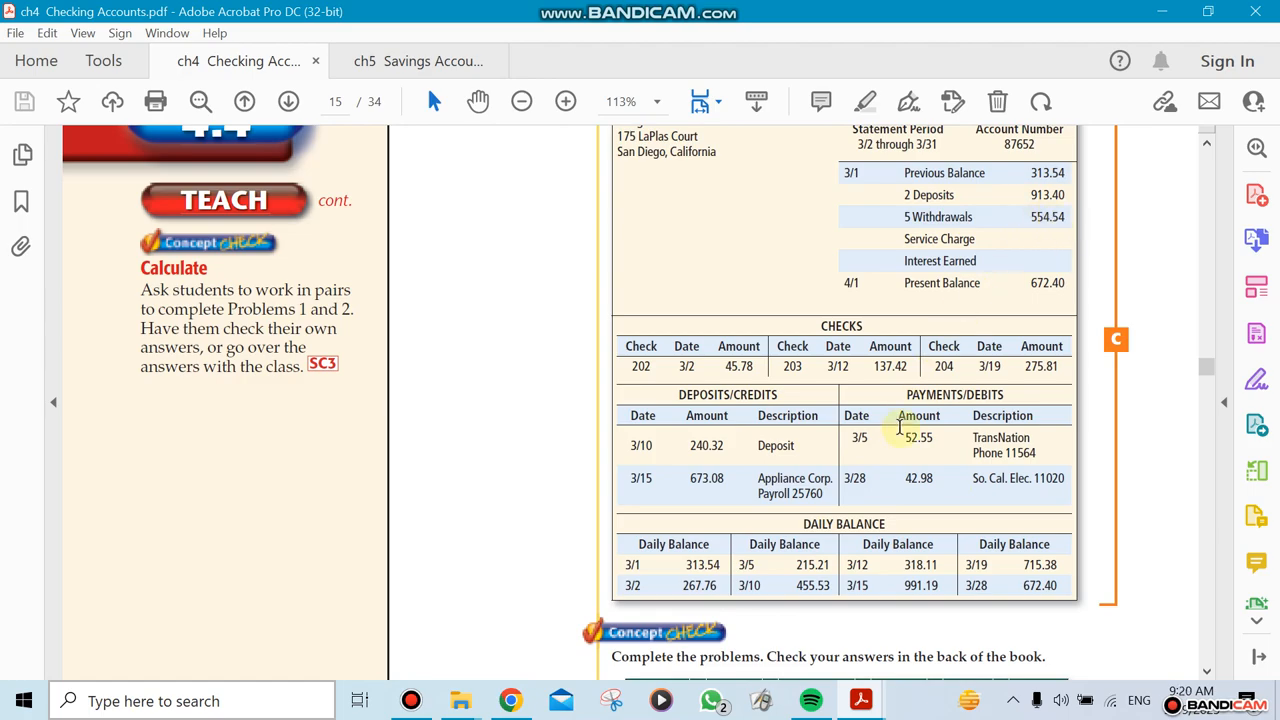
pyautogui.scroll(-3)
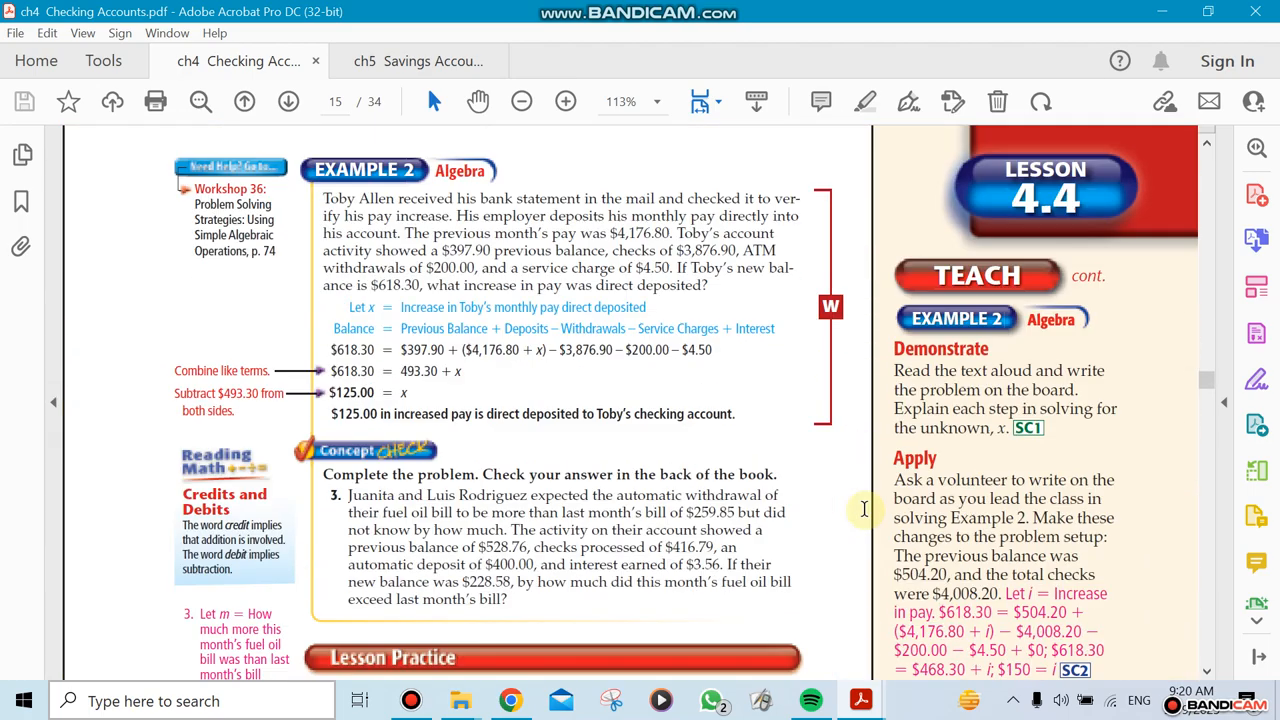
pyautogui.scroll(-3)
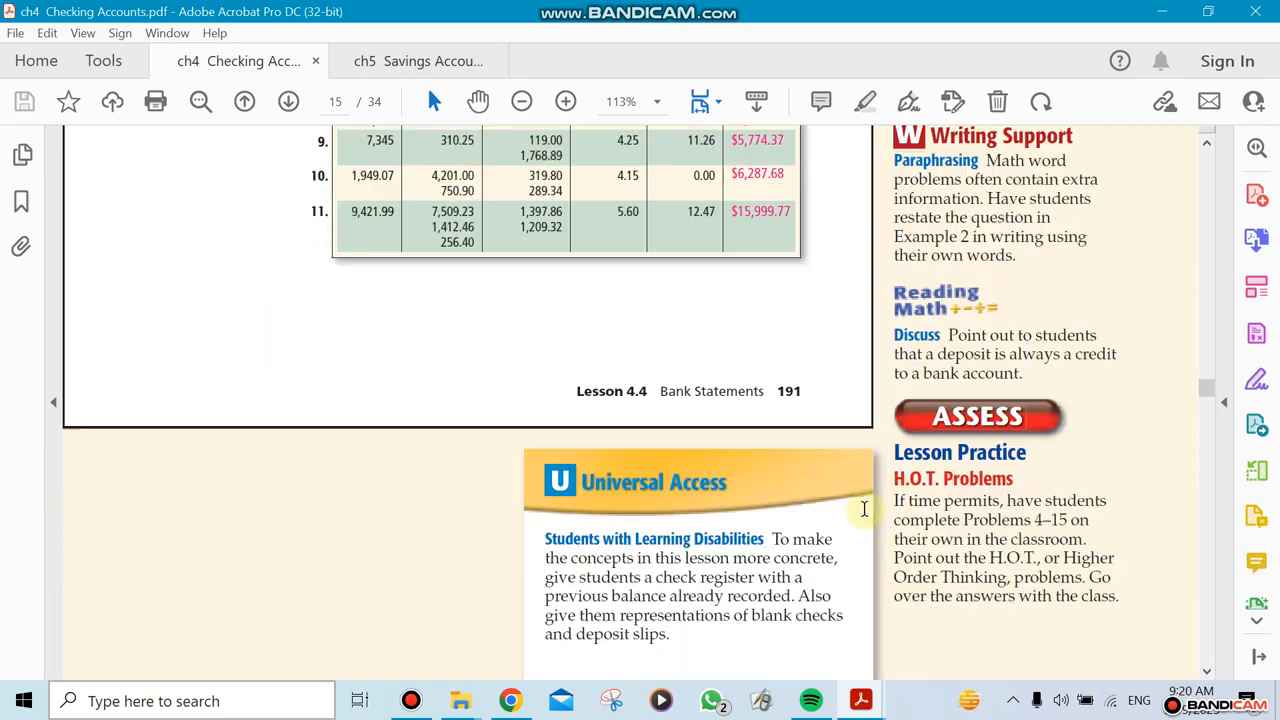
pyautogui.scroll(-3)
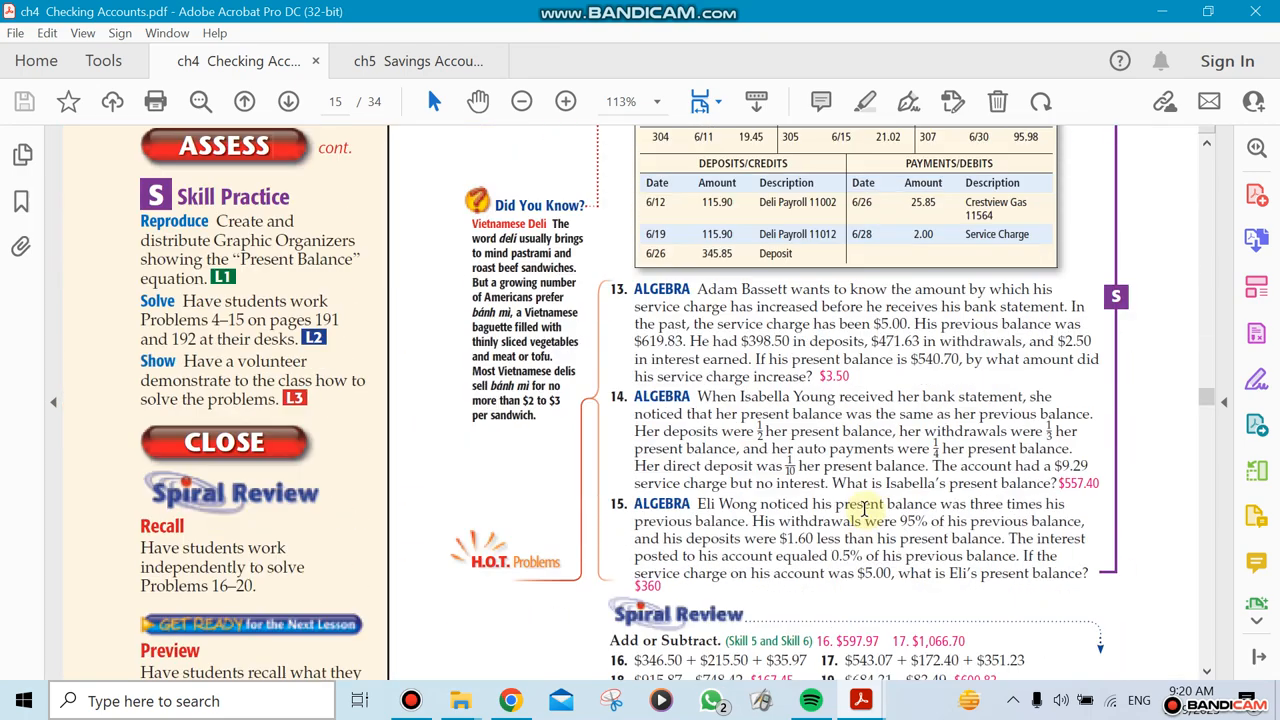
pyautogui.scroll(-3)
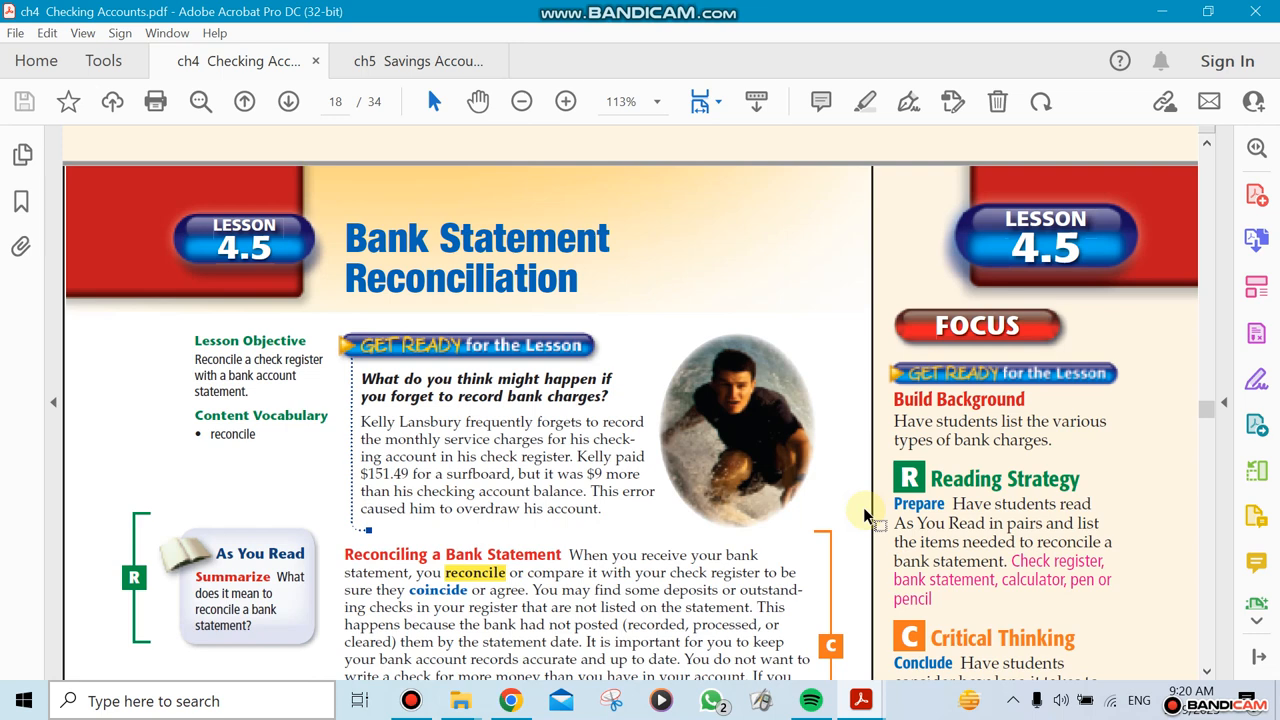
pyautogui.moveTo(718, 308)
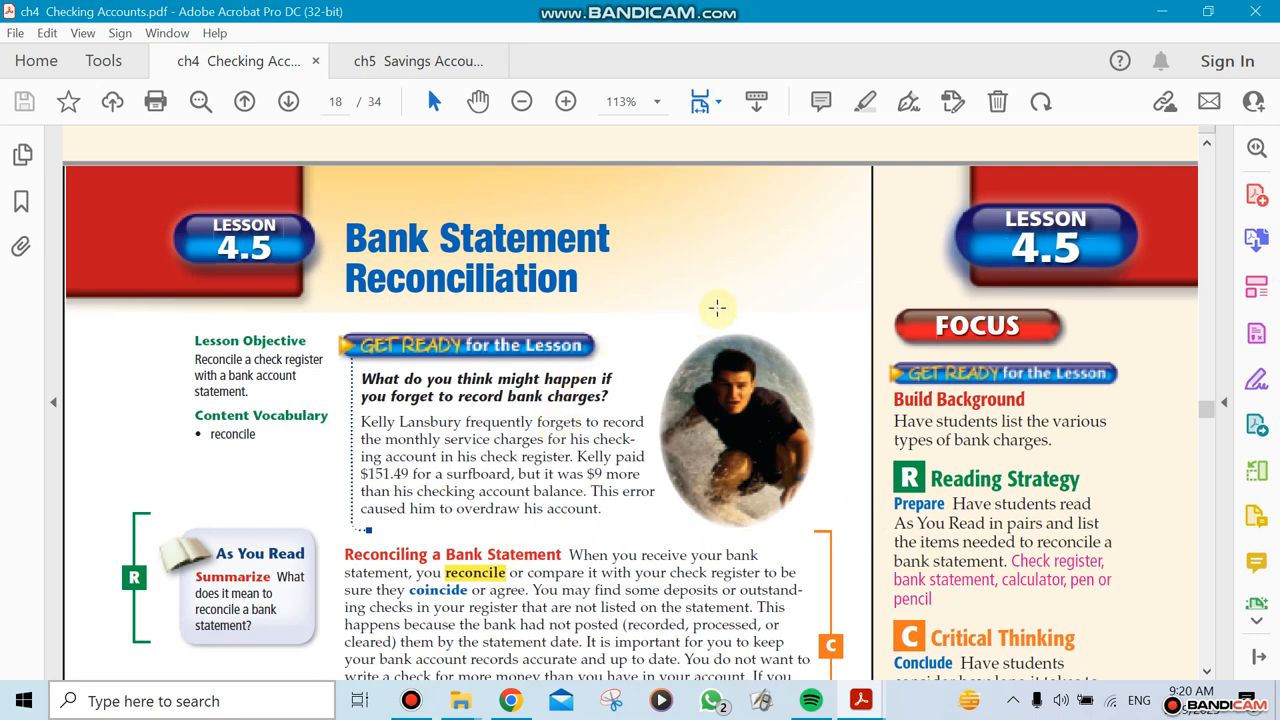
# Scroll past Example 1 and the Concept Check to Example 2, Margaret Miller's reconciliation
pyautogui.scroll(-3)
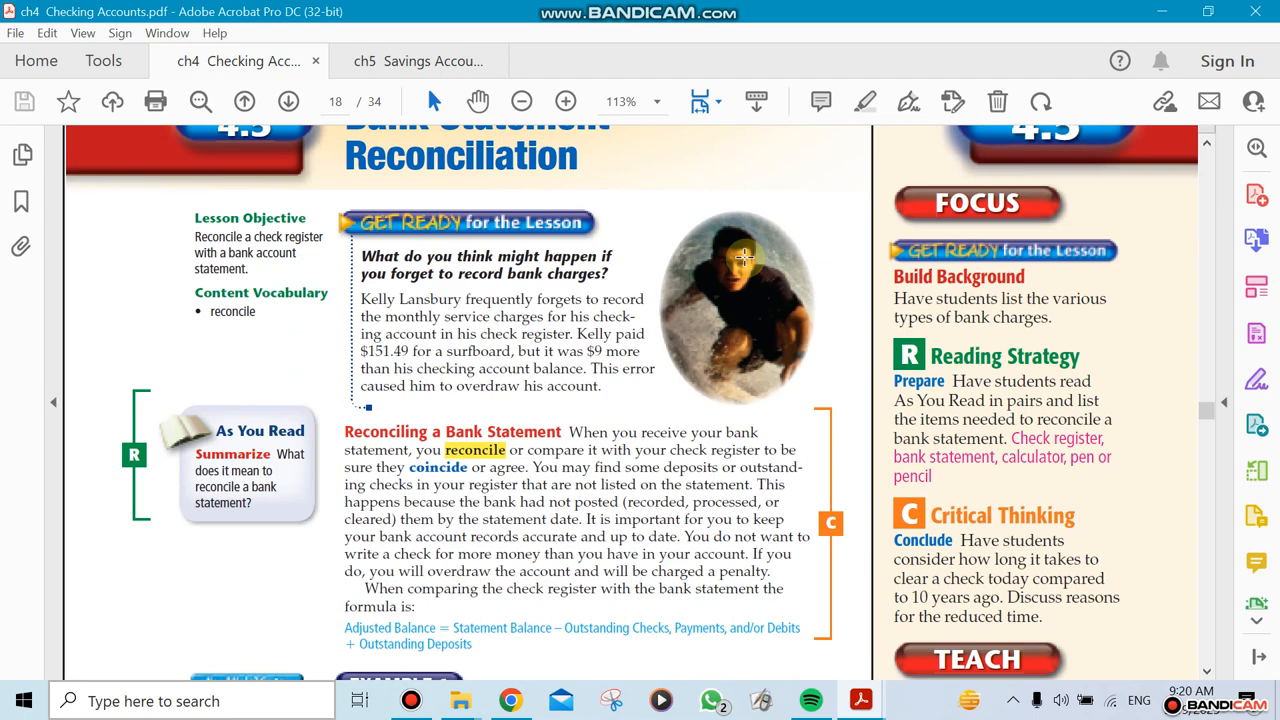
pyautogui.scroll(-3)
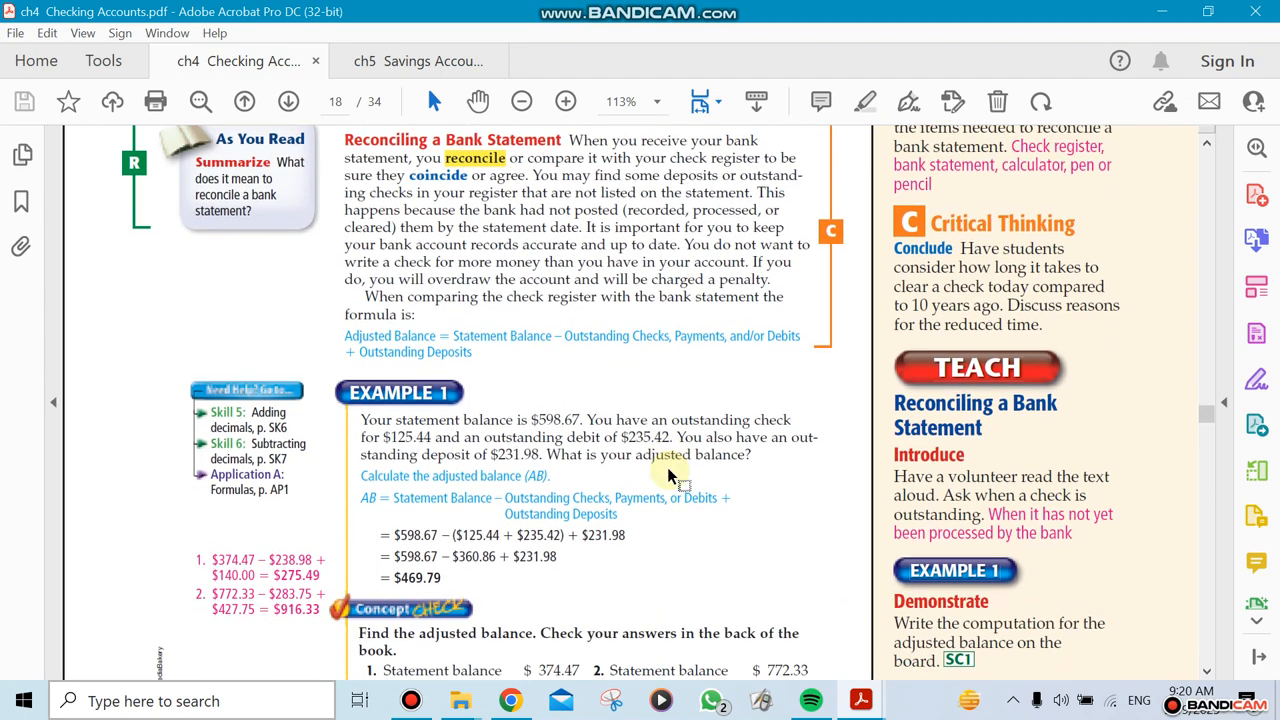
pyautogui.scroll(-3)
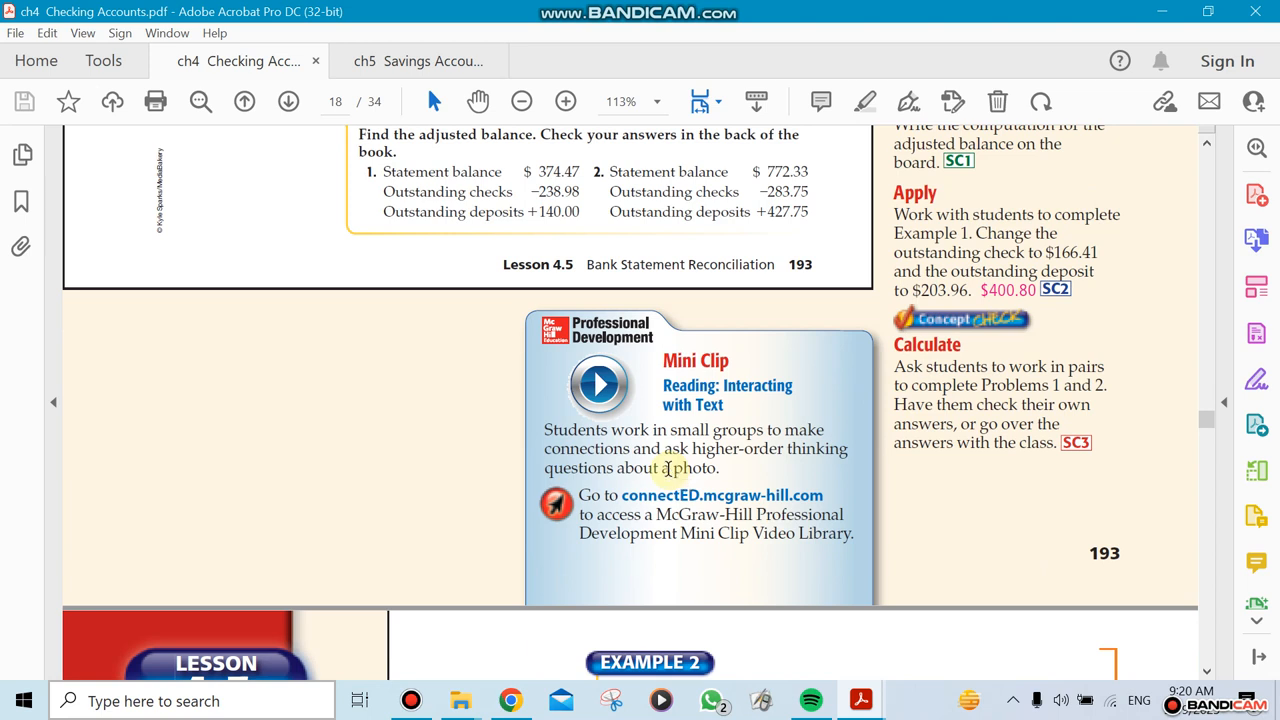
pyautogui.scroll(-3)
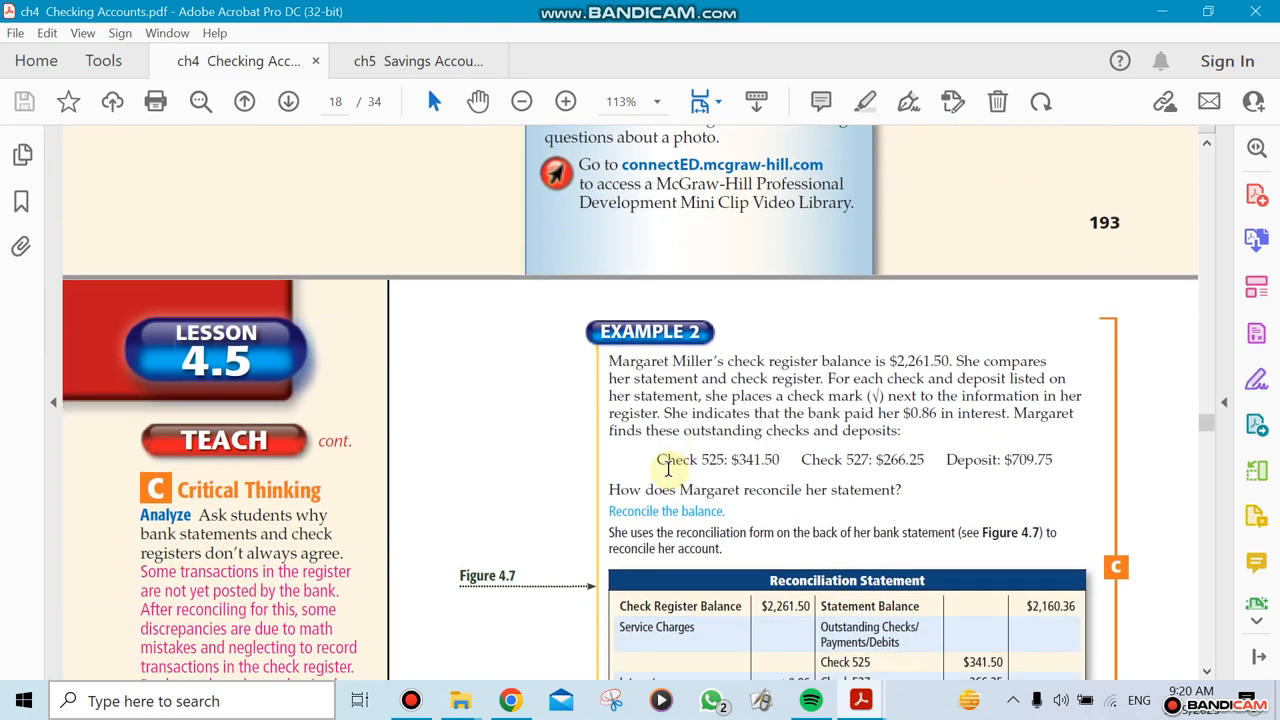
# Scroll down to Figure 4.7's reconciliation statement with matching $2,262.36 balances
pyautogui.scroll(-3)
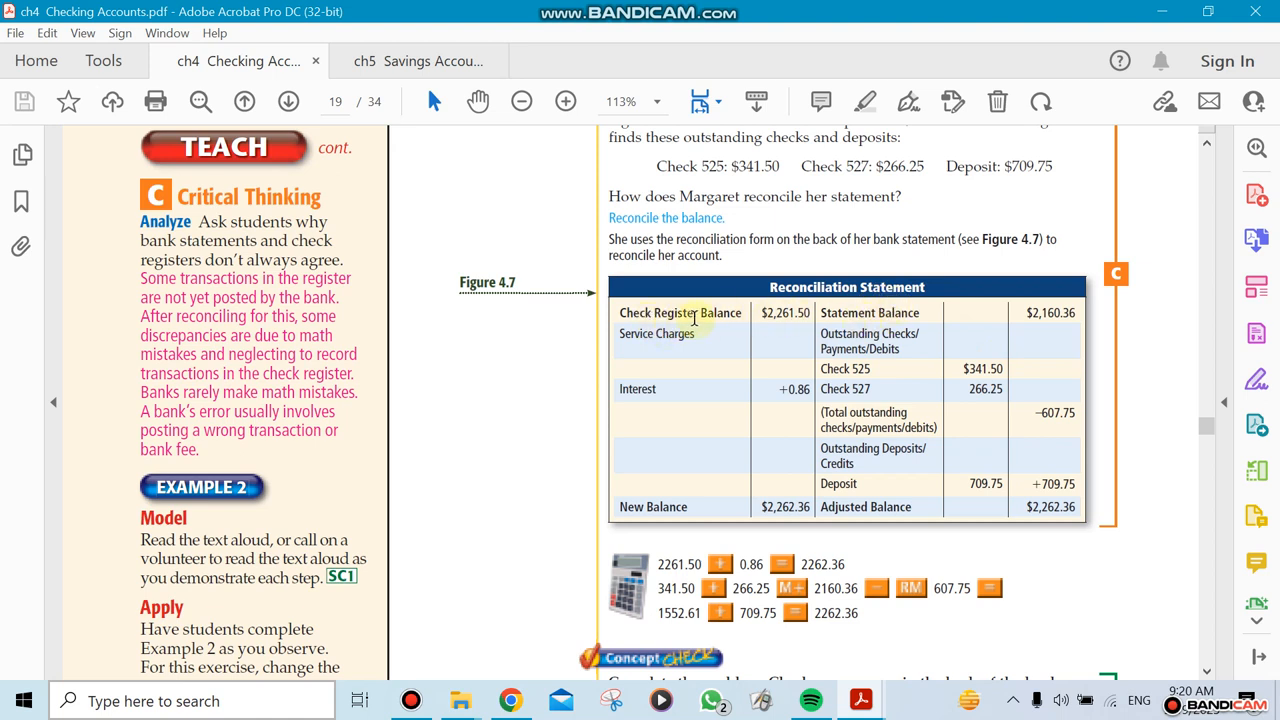
pyautogui.moveTo(680, 380)
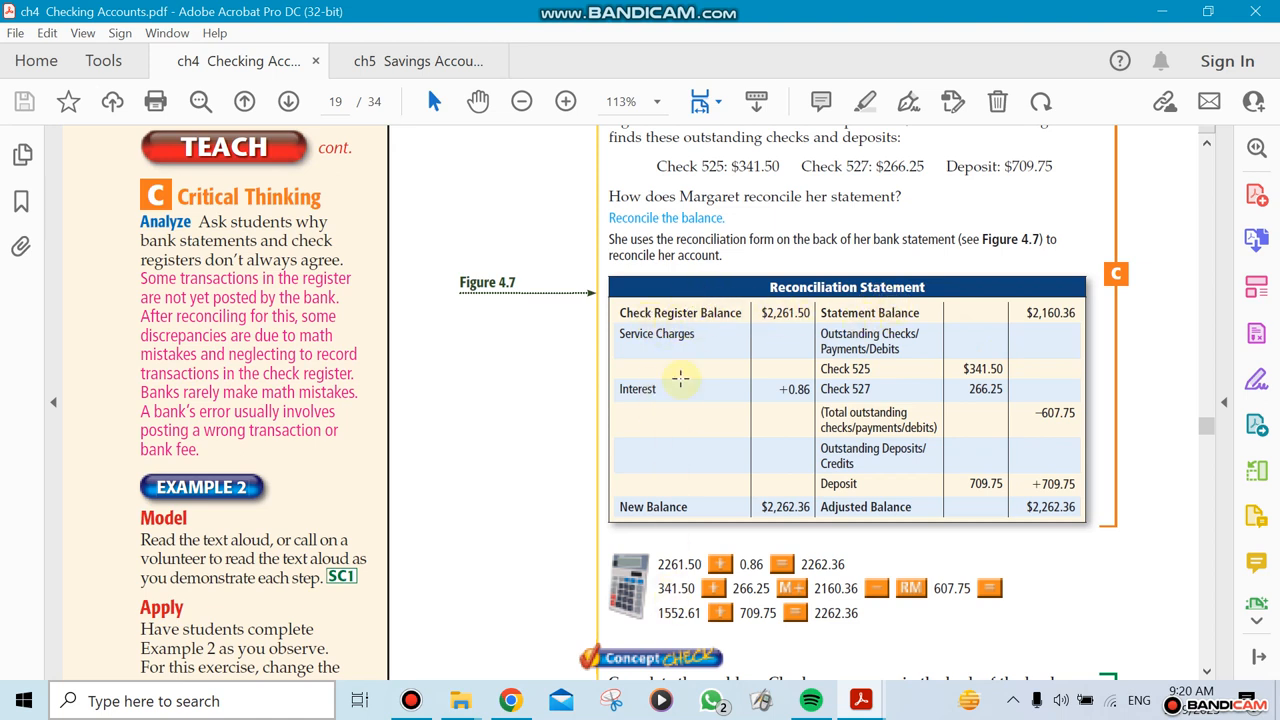
pyautogui.moveTo(666, 408)
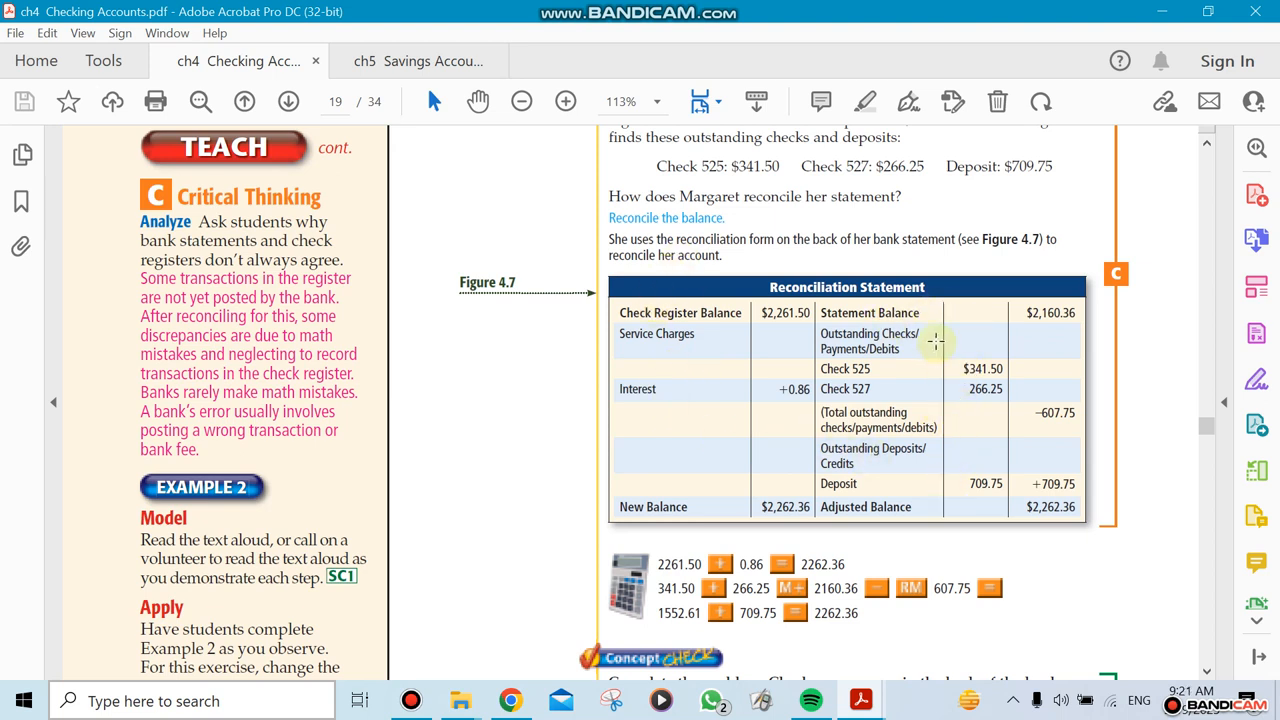
pyautogui.moveTo(852, 540)
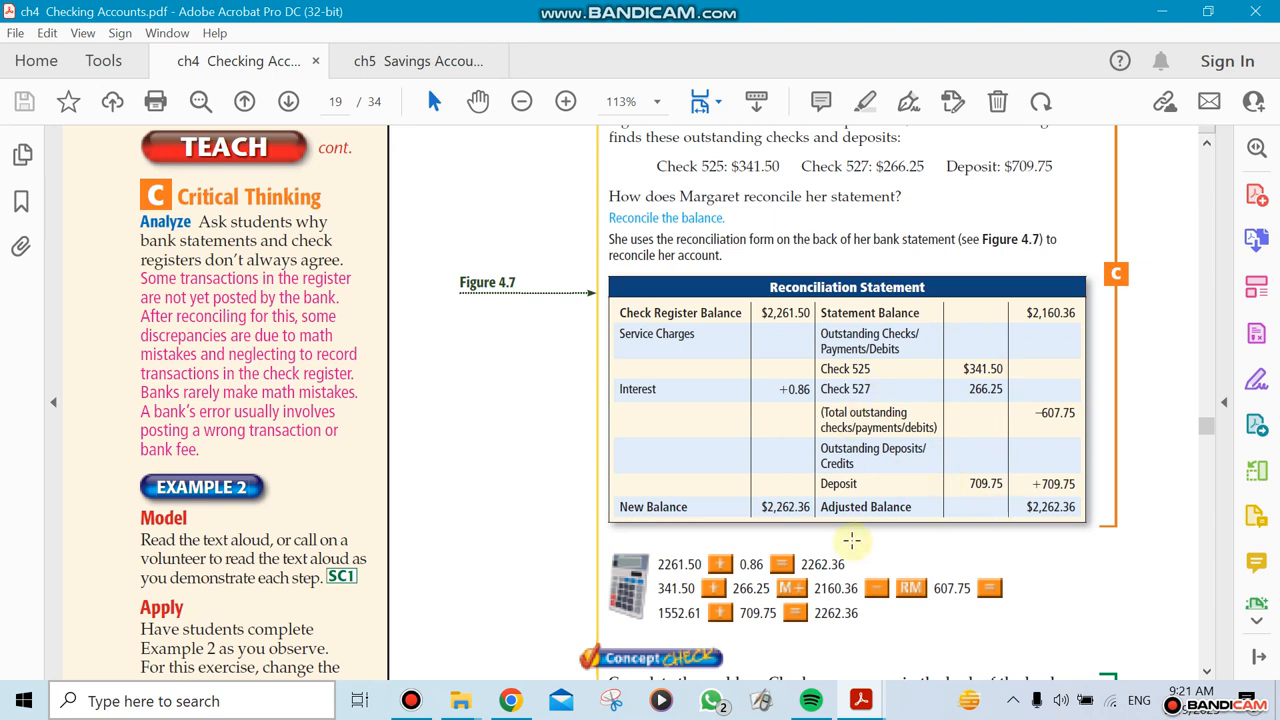
pyautogui.moveTo(792, 524)
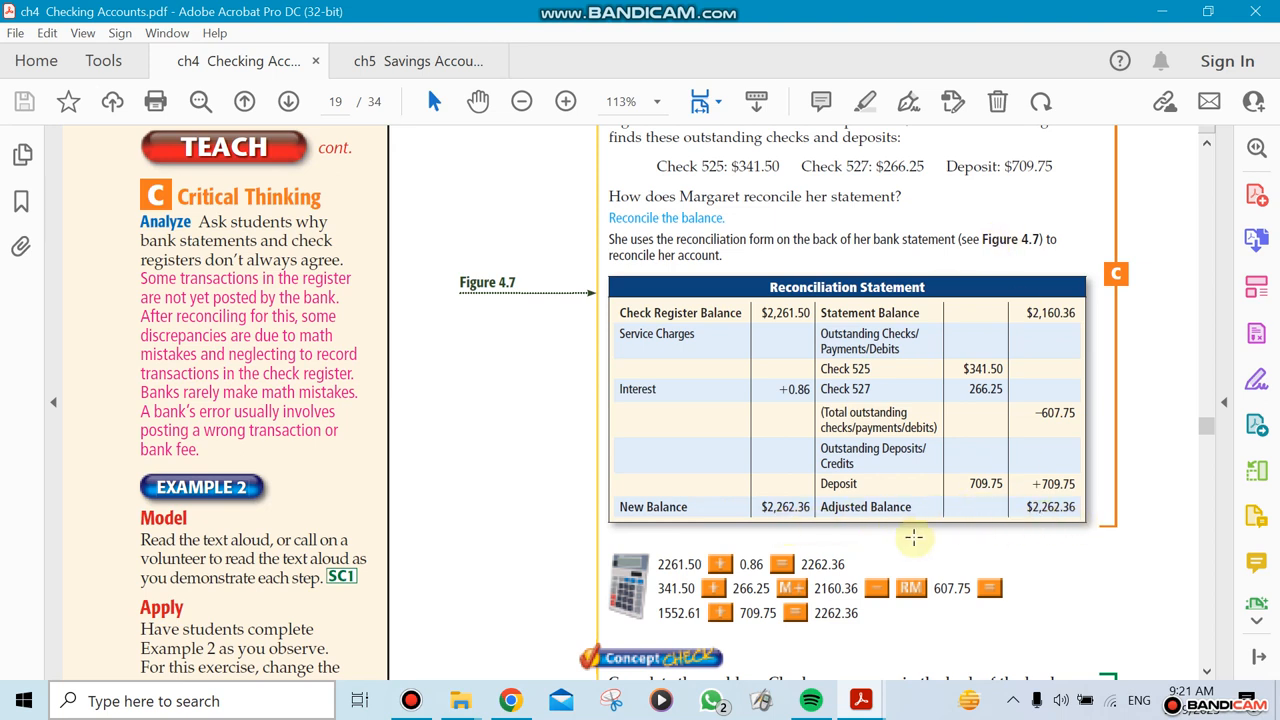
pyautogui.moveTo(1008, 470)
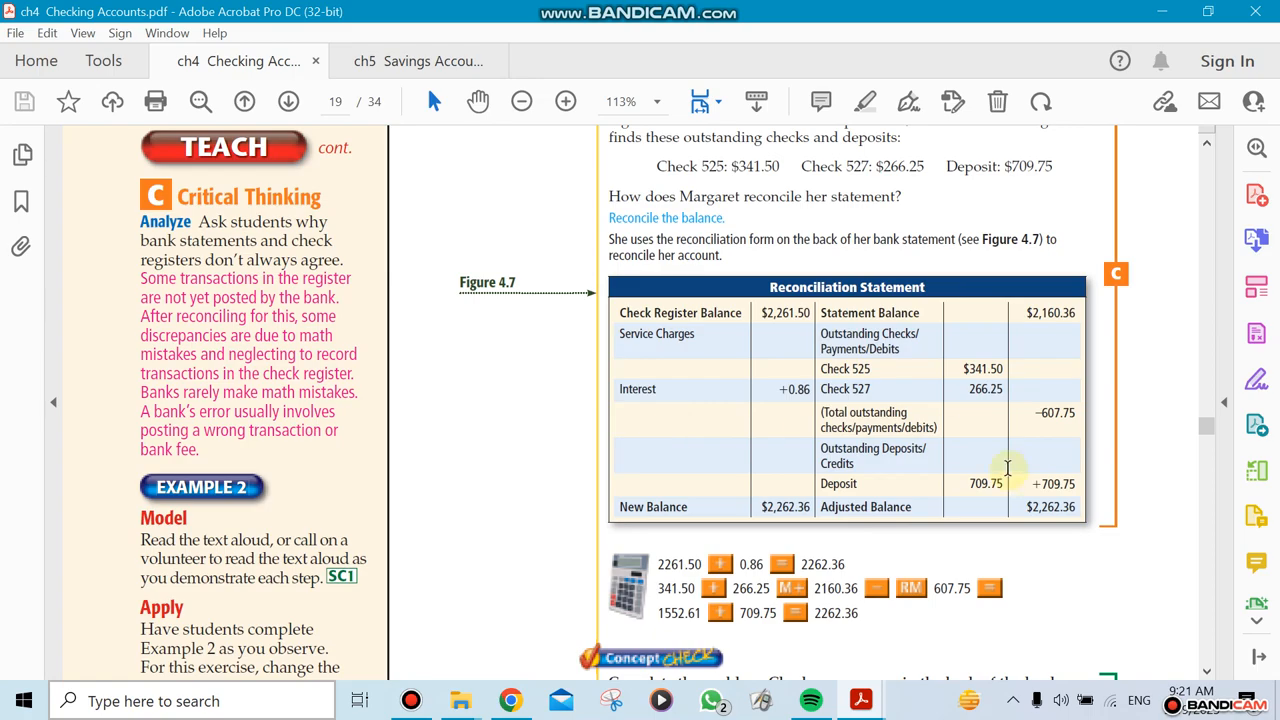
# Scroll through the remaining Lesson 4.5 pages to Lesson 4.6 Online Banking's Figure 4.10 service charges
pyautogui.scroll(-3)
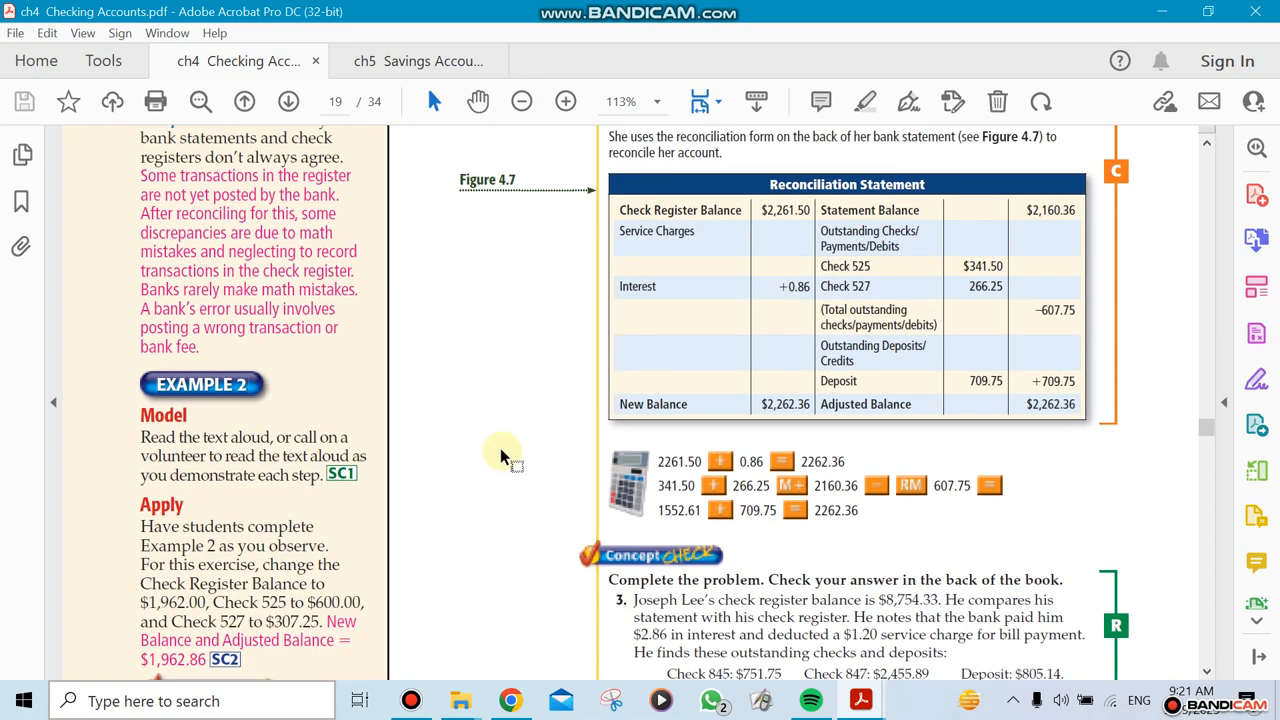
pyautogui.scroll(-3)
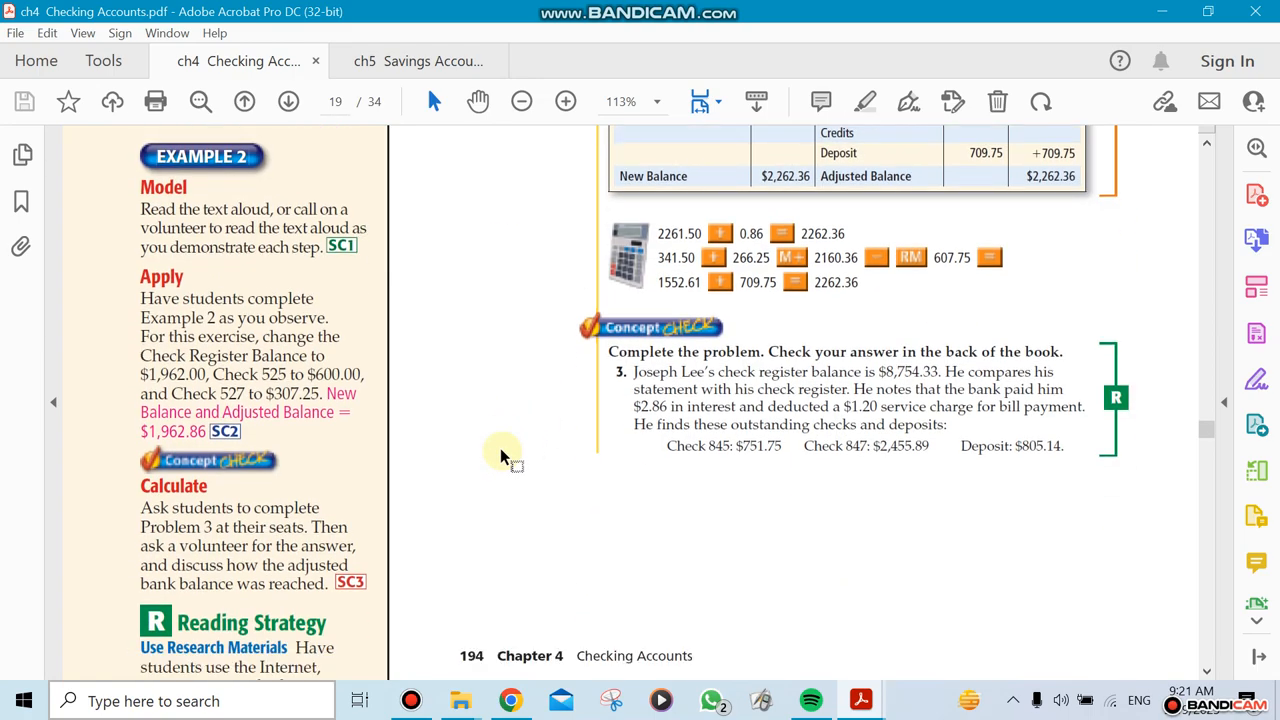
pyautogui.scroll(-3)
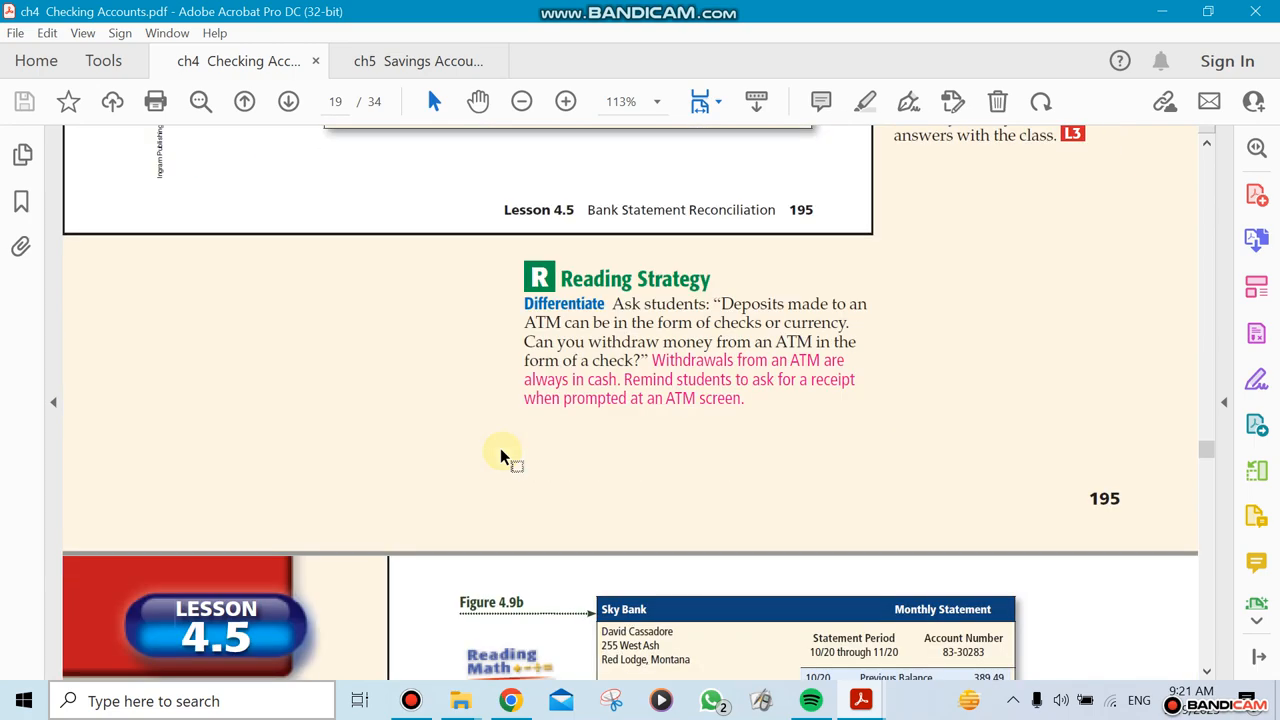
pyautogui.scroll(-3)
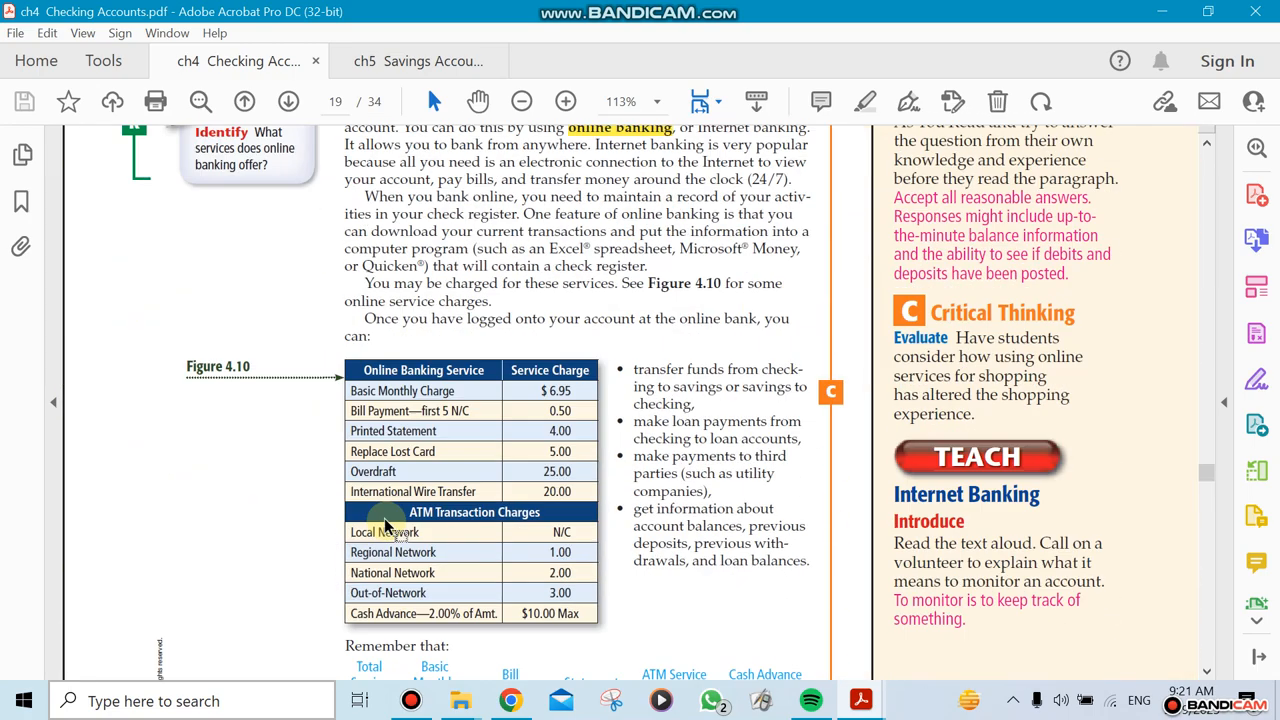
pyautogui.scroll(-3)
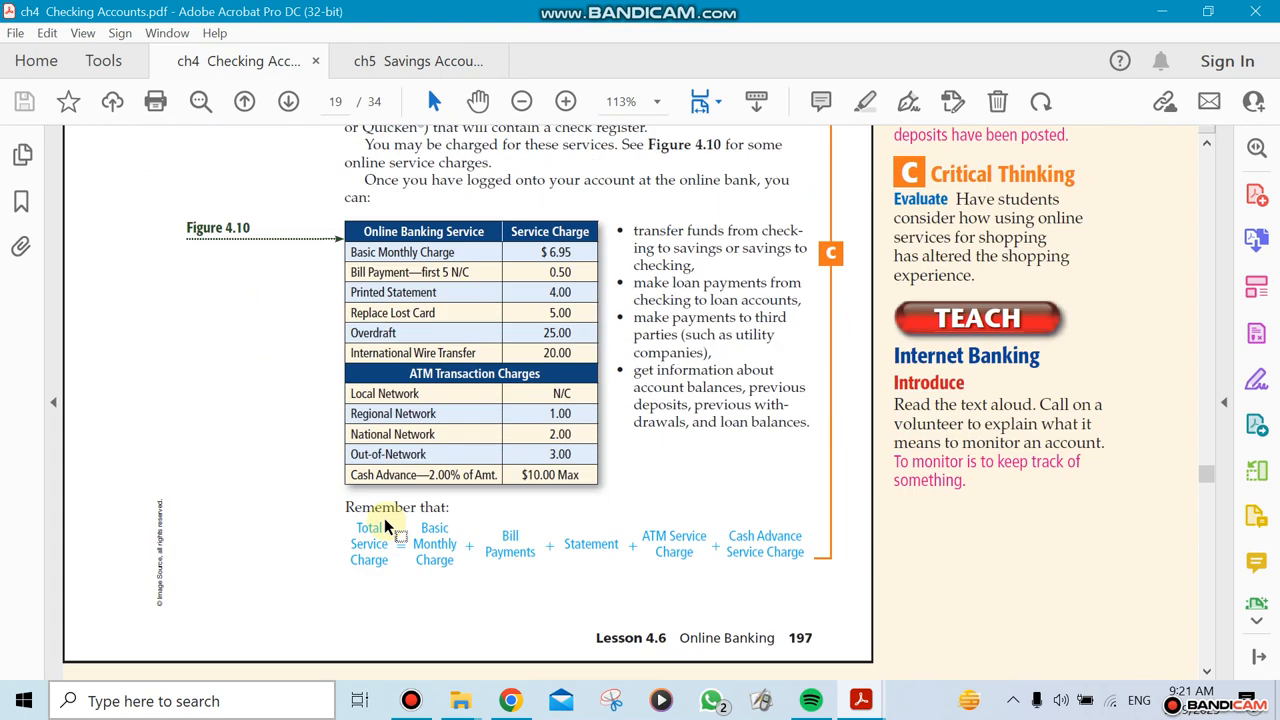
pyautogui.scroll(-3)
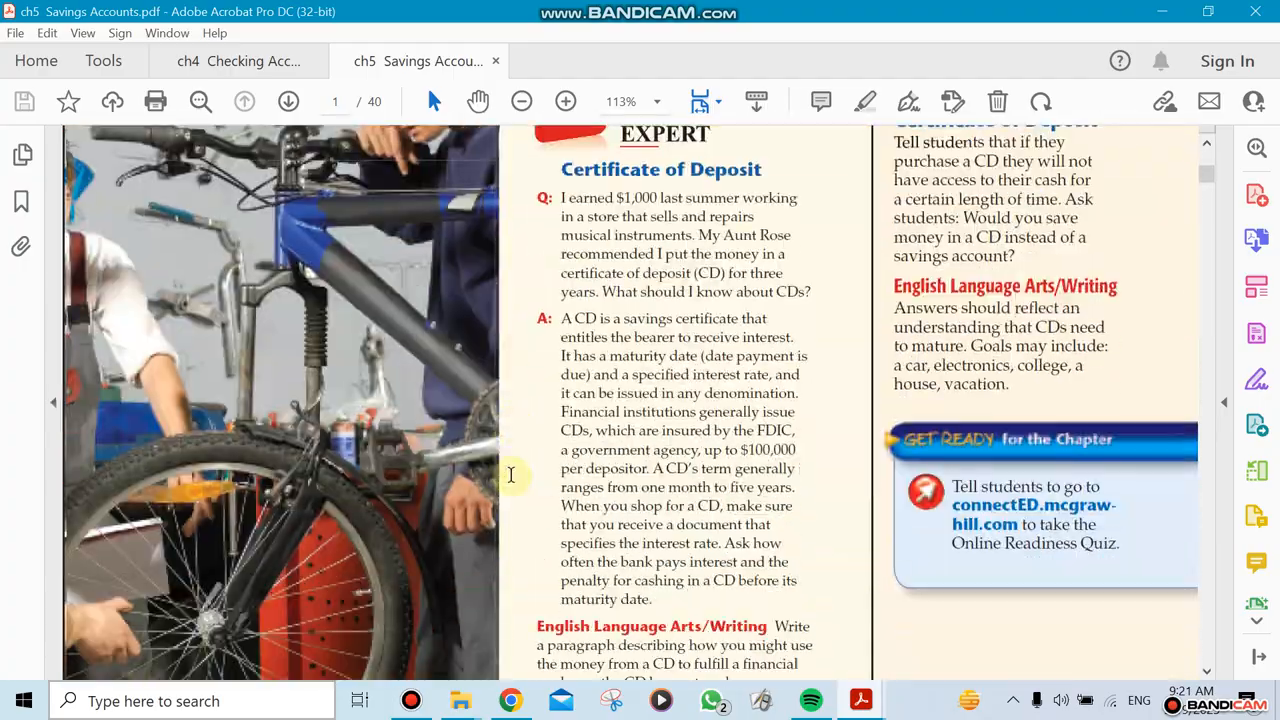
# Scroll the Chapter 5 Savings Accounts opener to its Chapter Objectives for Lessons 5.1–5.8
pyautogui.scroll(-3)
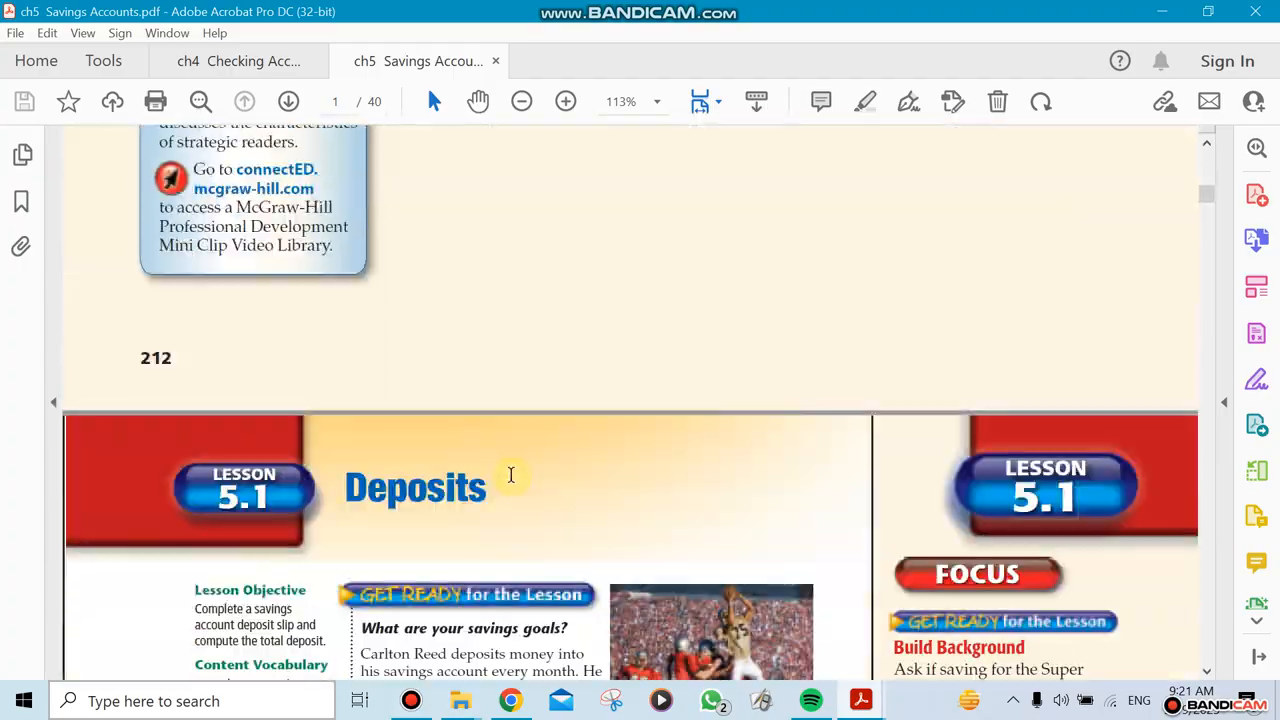
pyautogui.scroll(3)
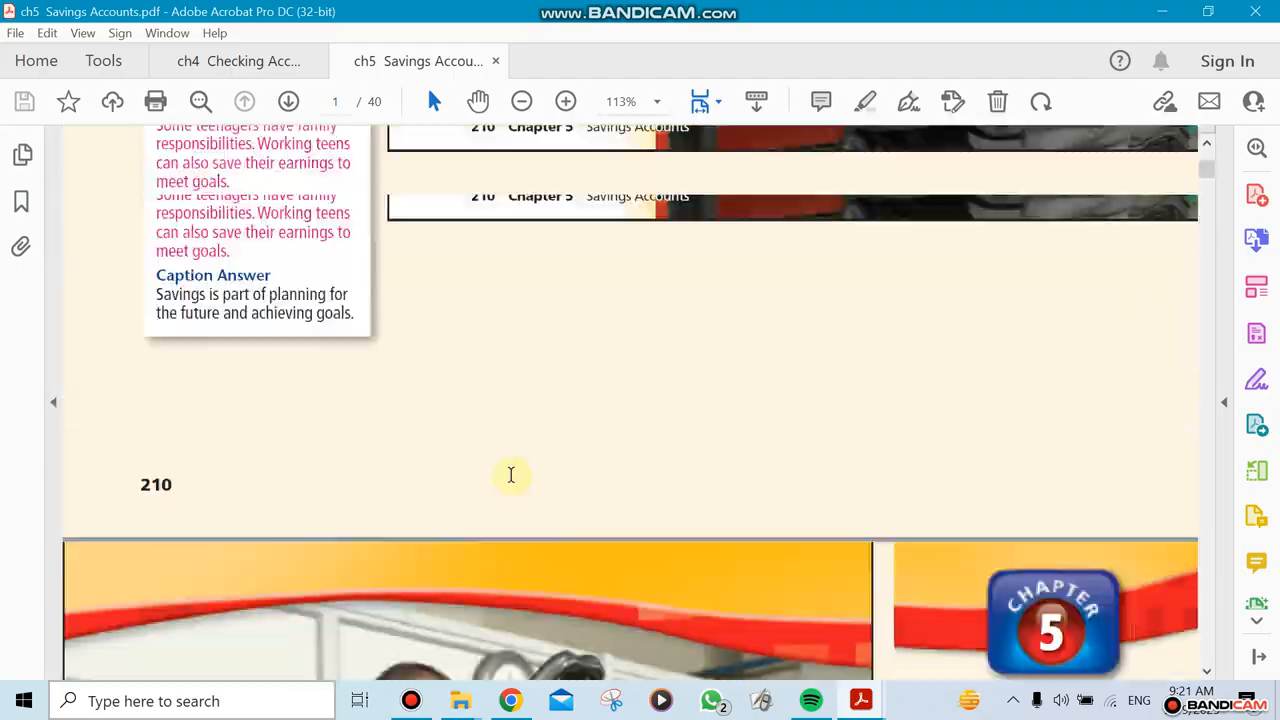
pyautogui.scroll(-3)
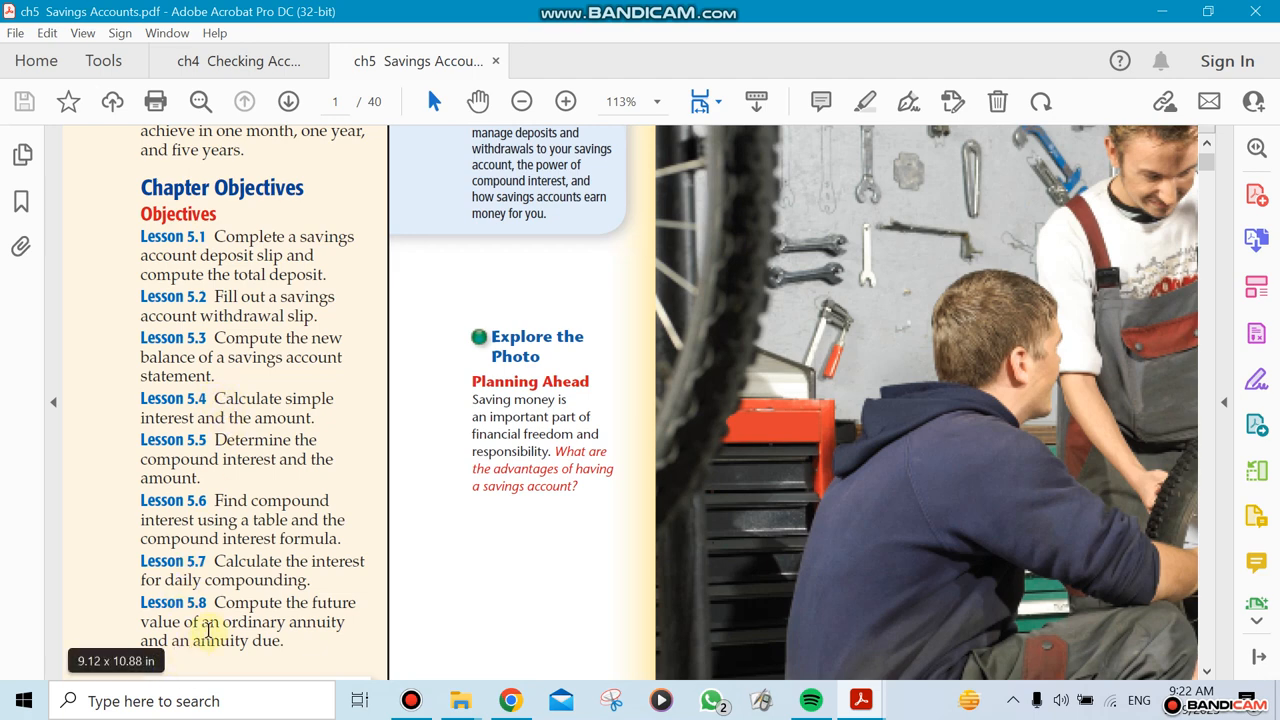
pyautogui.moveTo(500, 610)
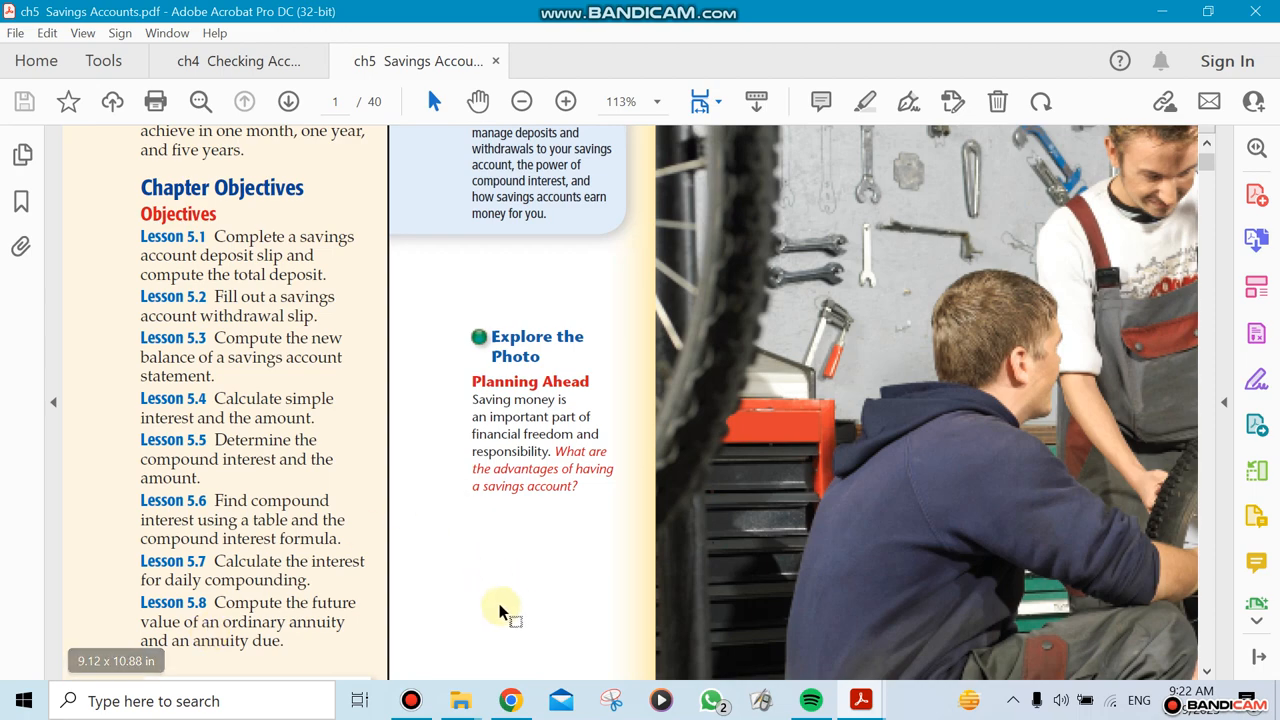
pyautogui.moveTo(456, 690)
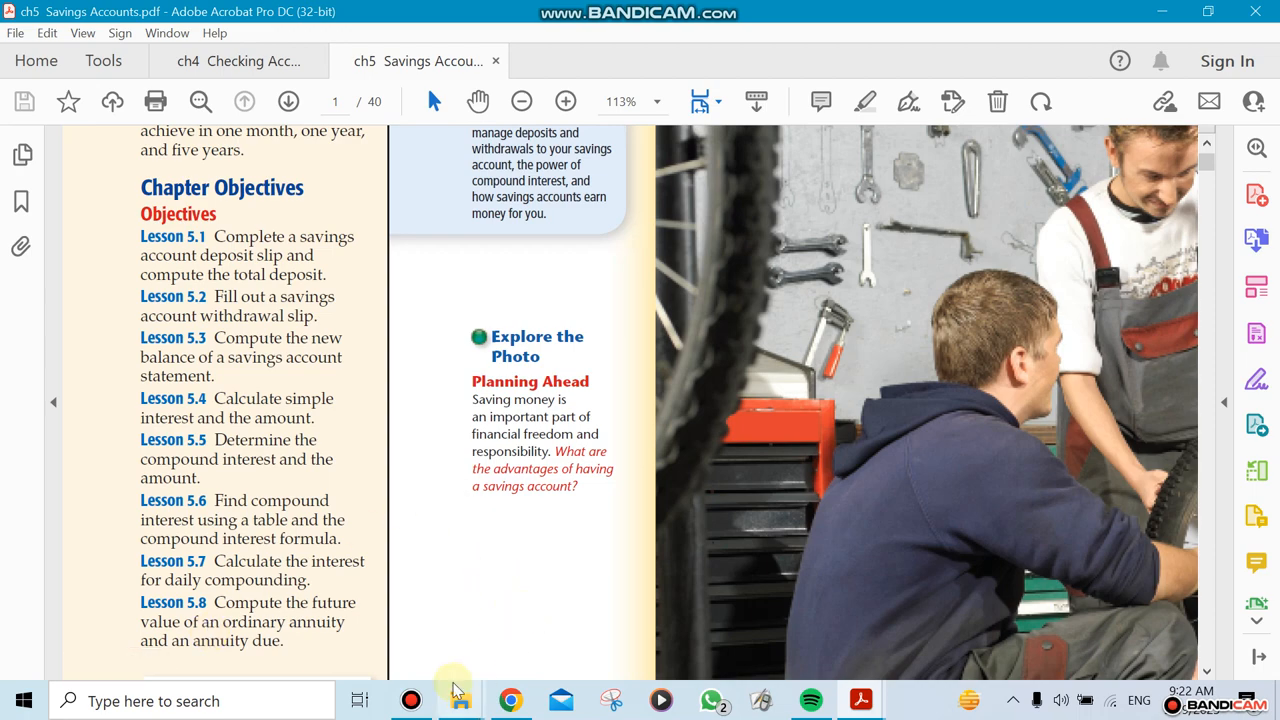